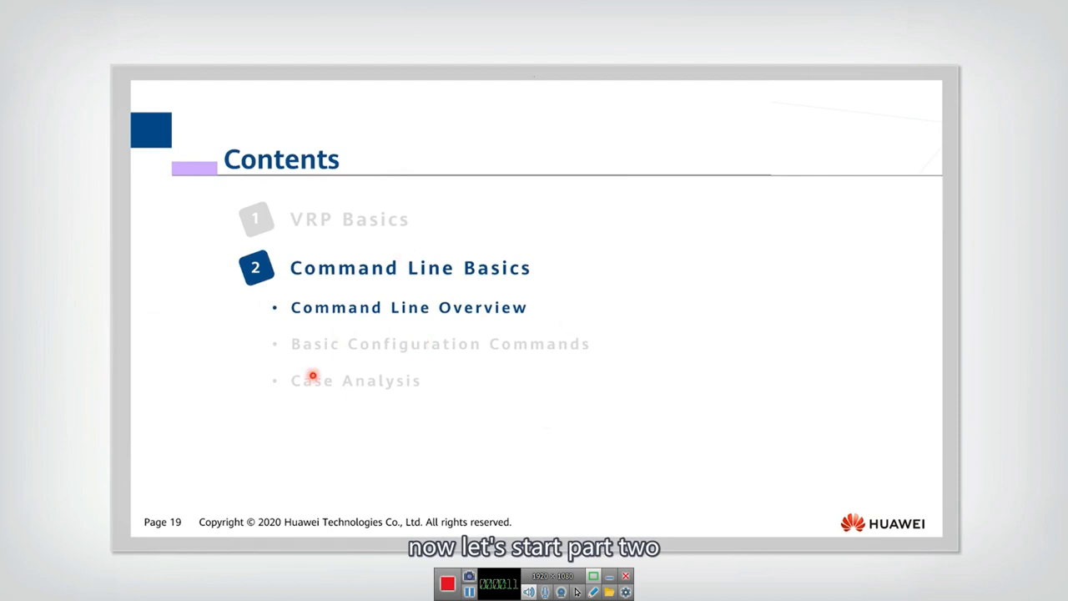
mouse_move(370, 410)
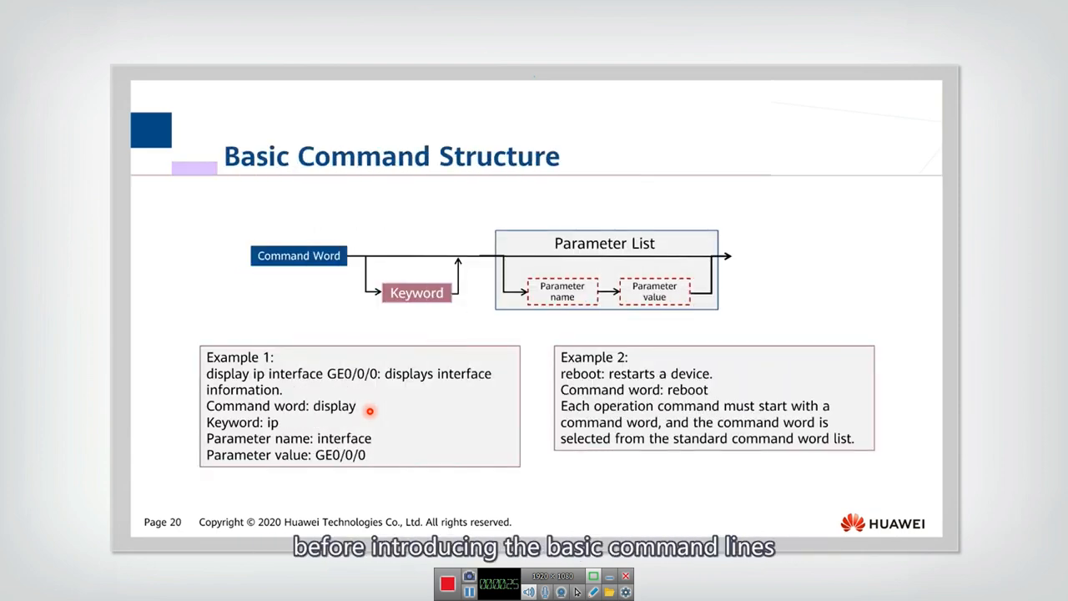
mouse_move(418, 400)
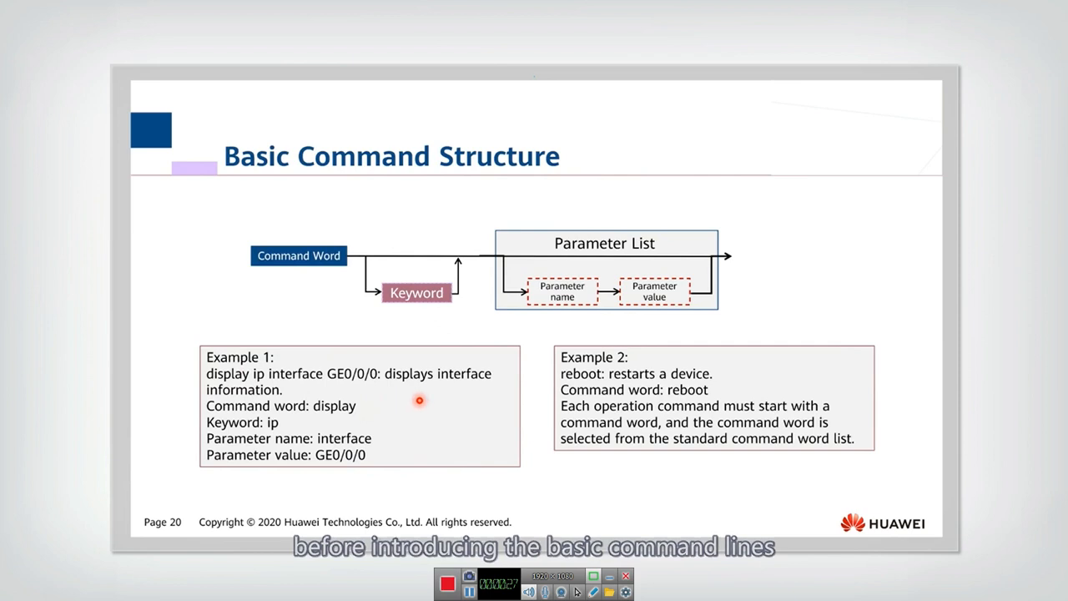
mouse_move(432, 348)
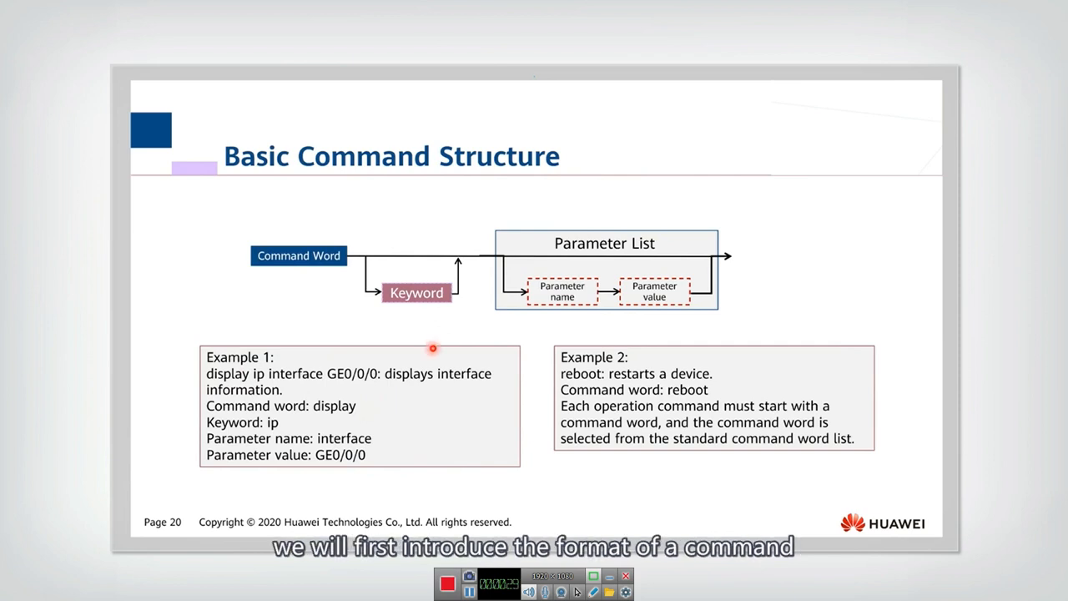
mouse_move(281, 284)
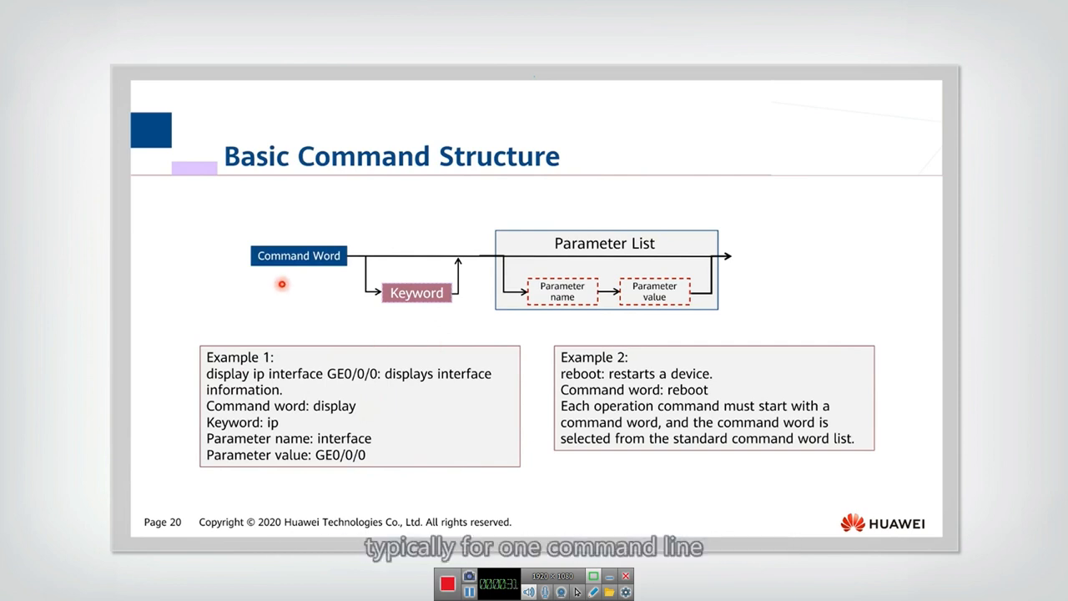
mouse_move(254, 301)
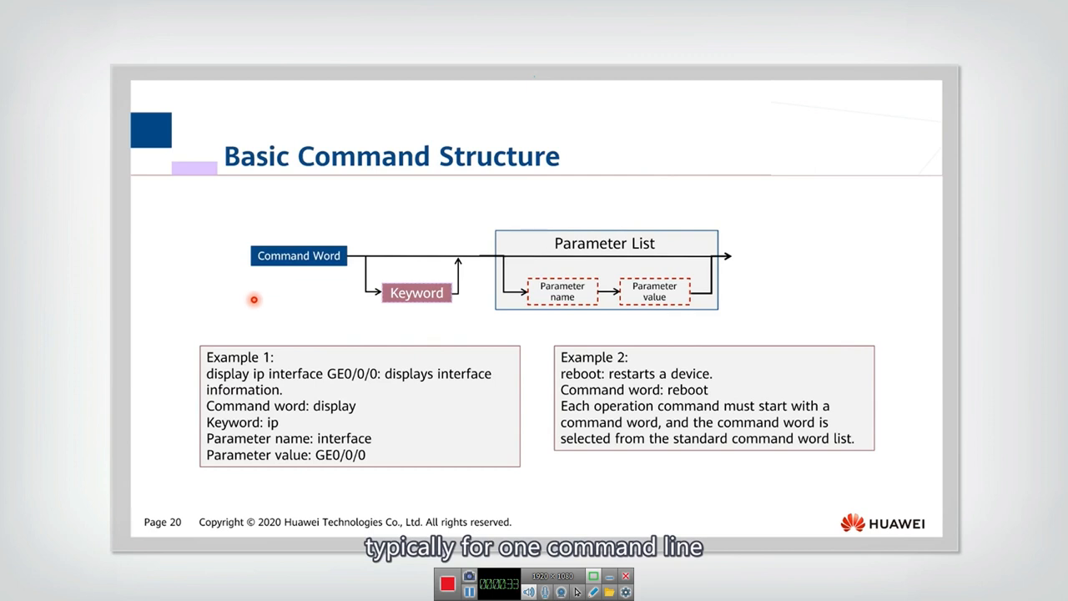
mouse_move(685, 303)
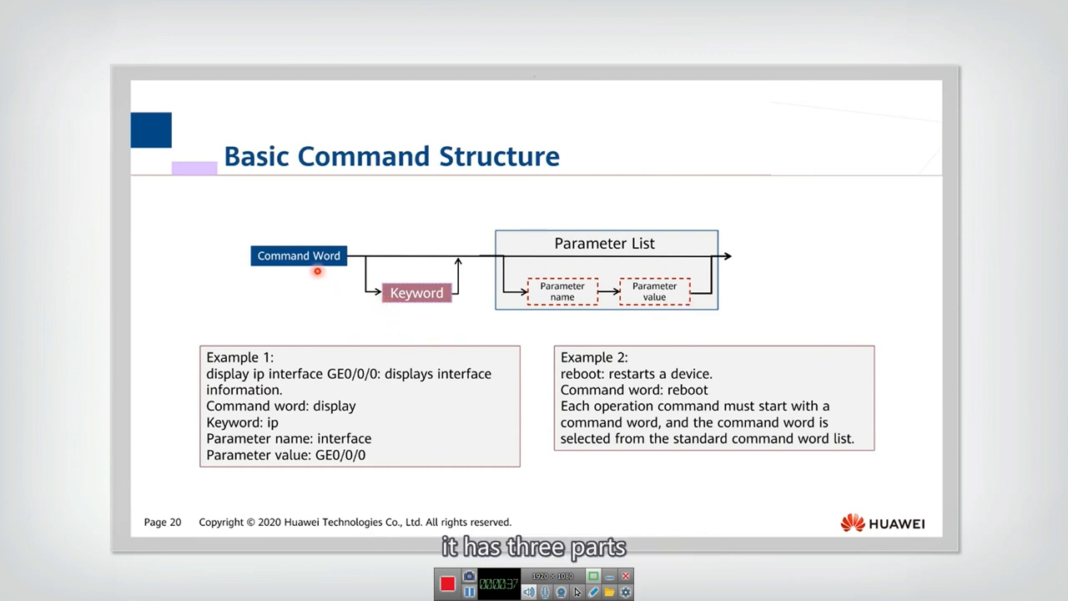
mouse_move(287, 289)
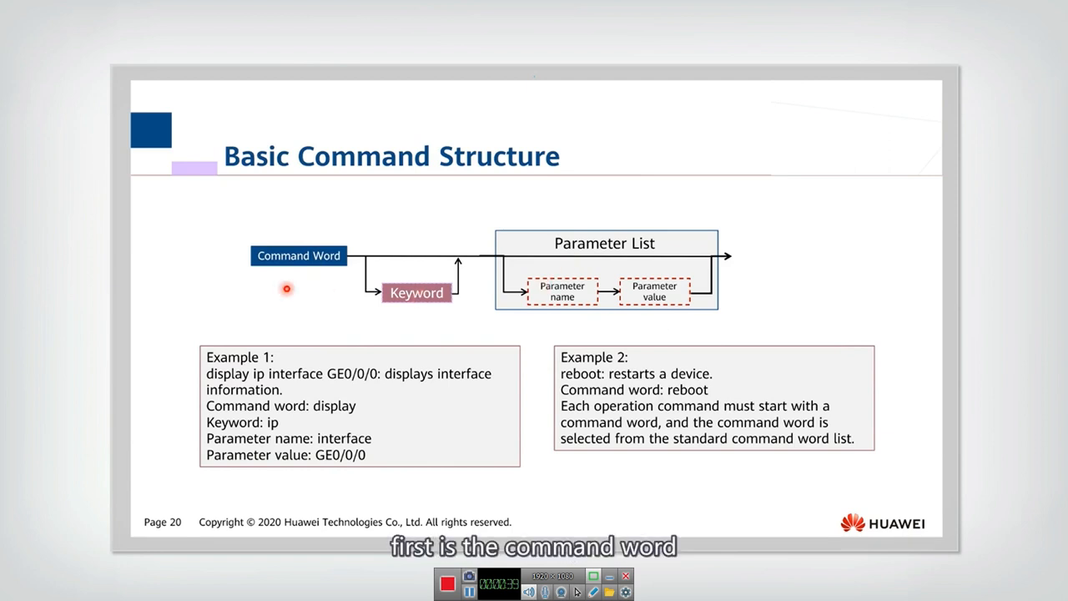
mouse_move(440, 313)
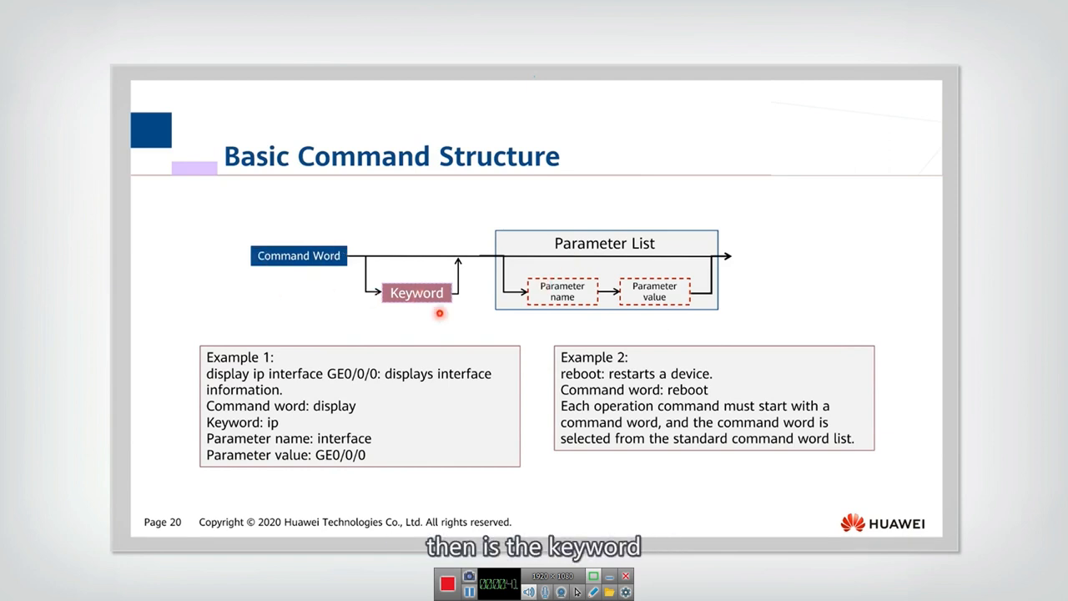
mouse_move(642, 263)
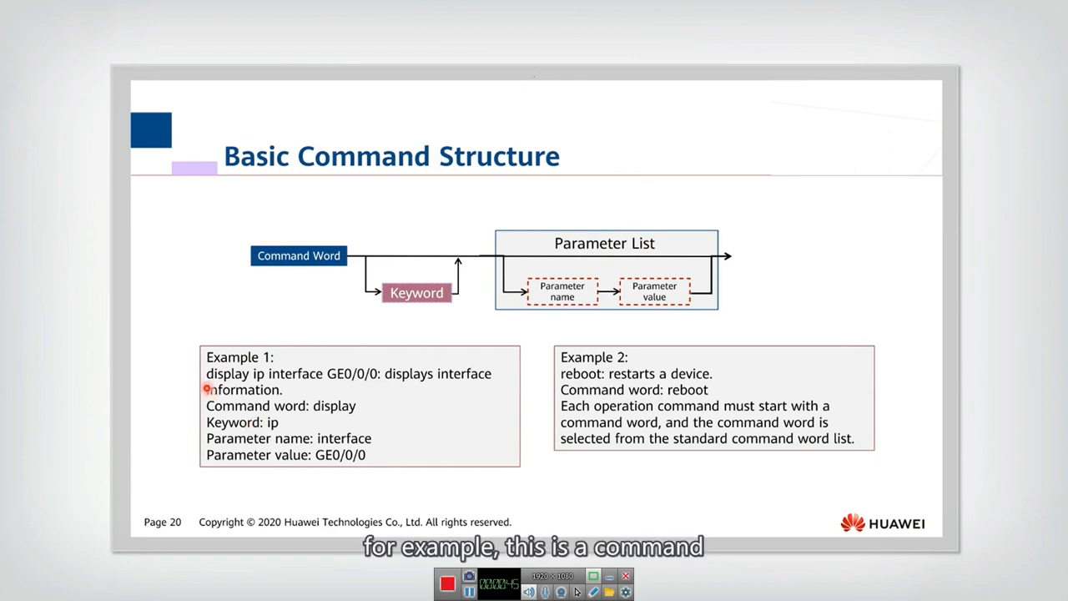
mouse_move(363, 391)
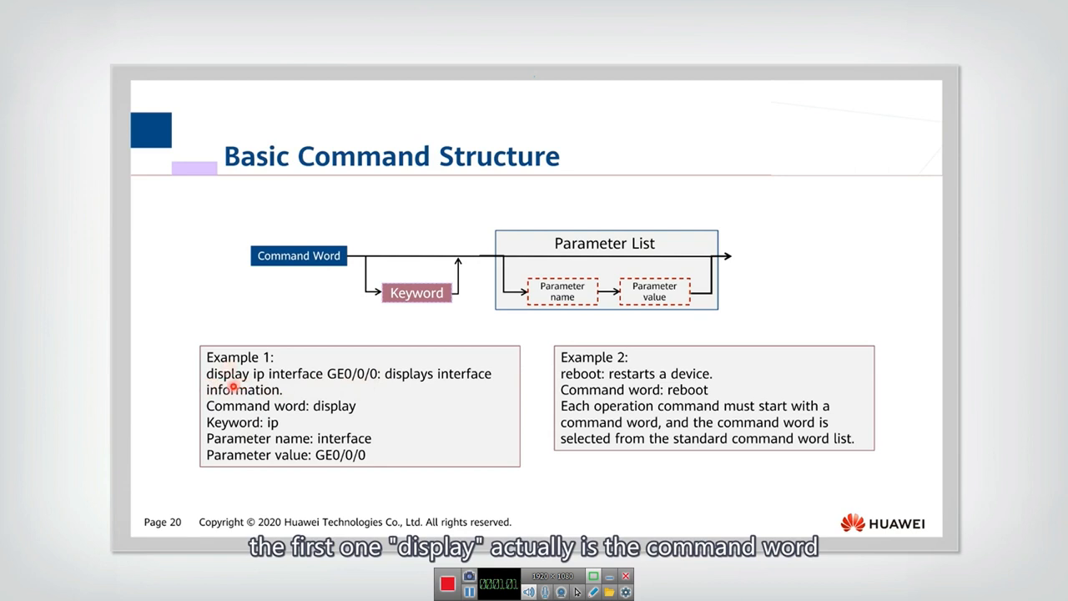
mouse_move(351, 417)
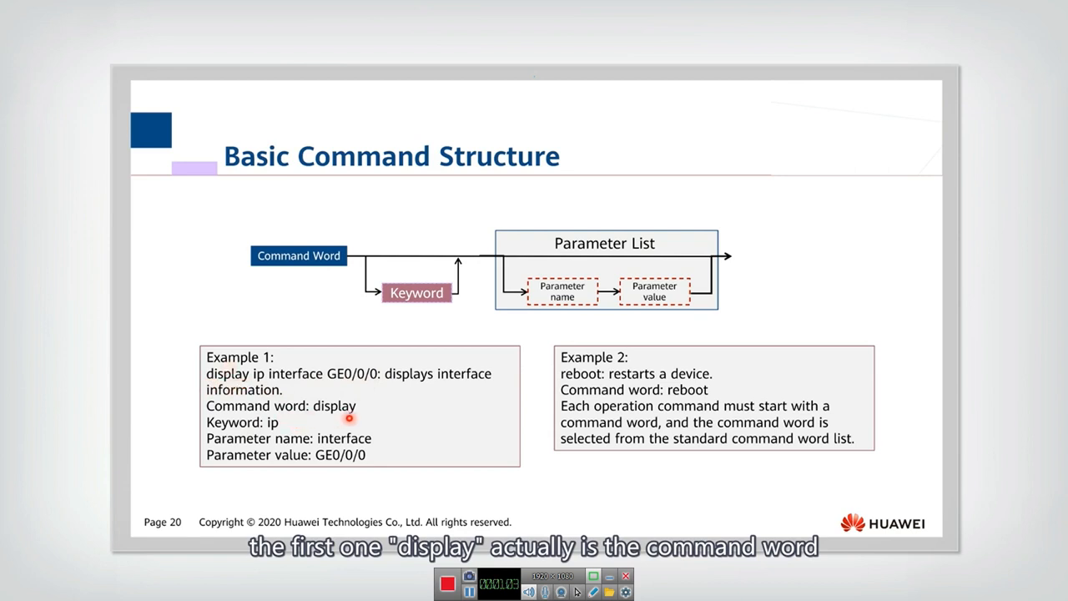
mouse_move(360, 411)
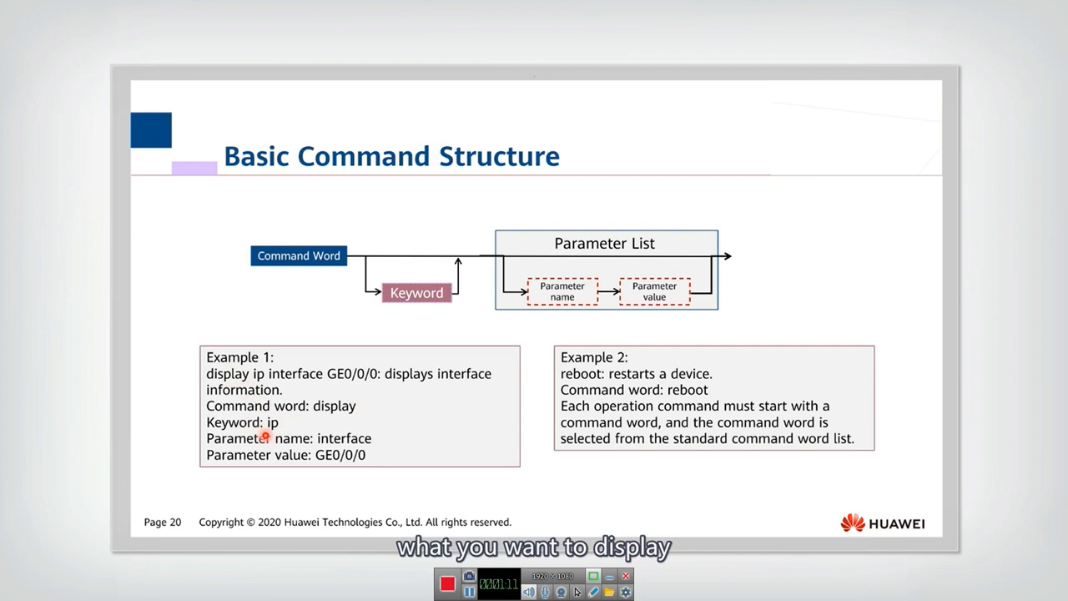
mouse_move(380, 383)
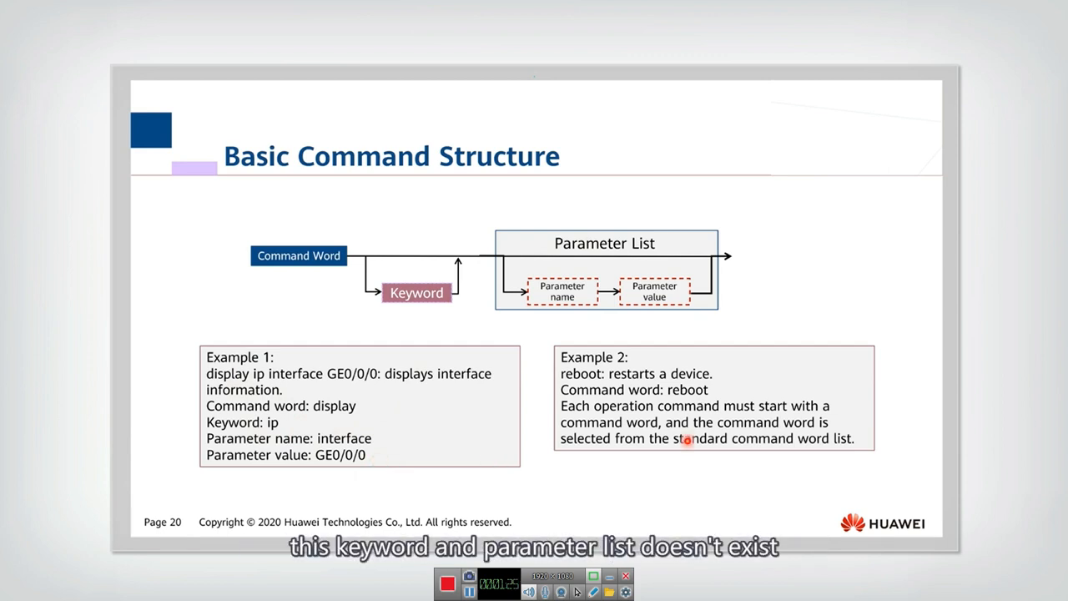
mouse_move(573, 229)
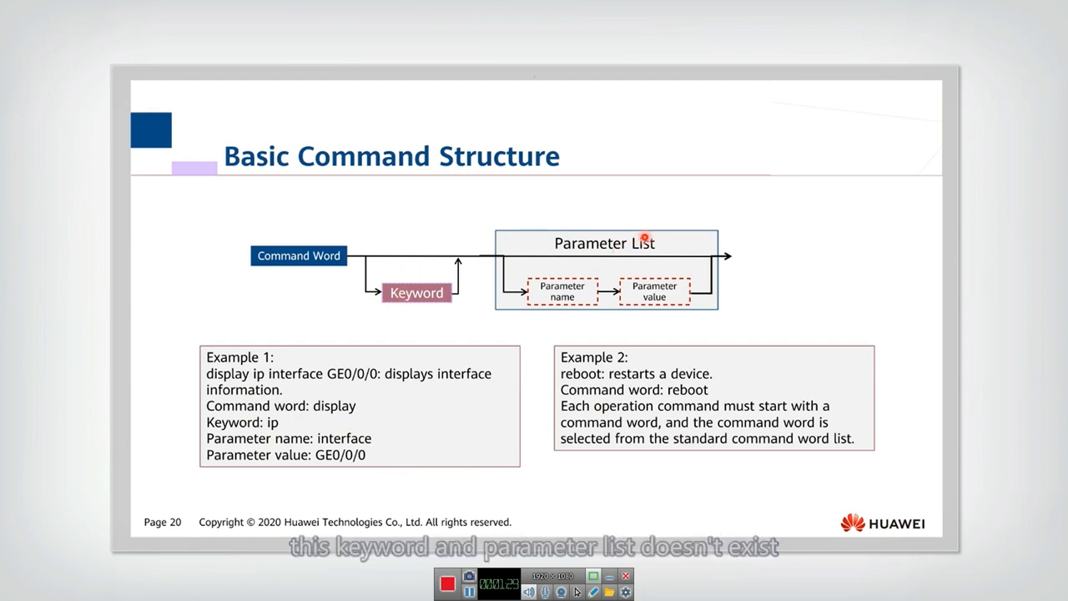
mouse_move(560, 382)
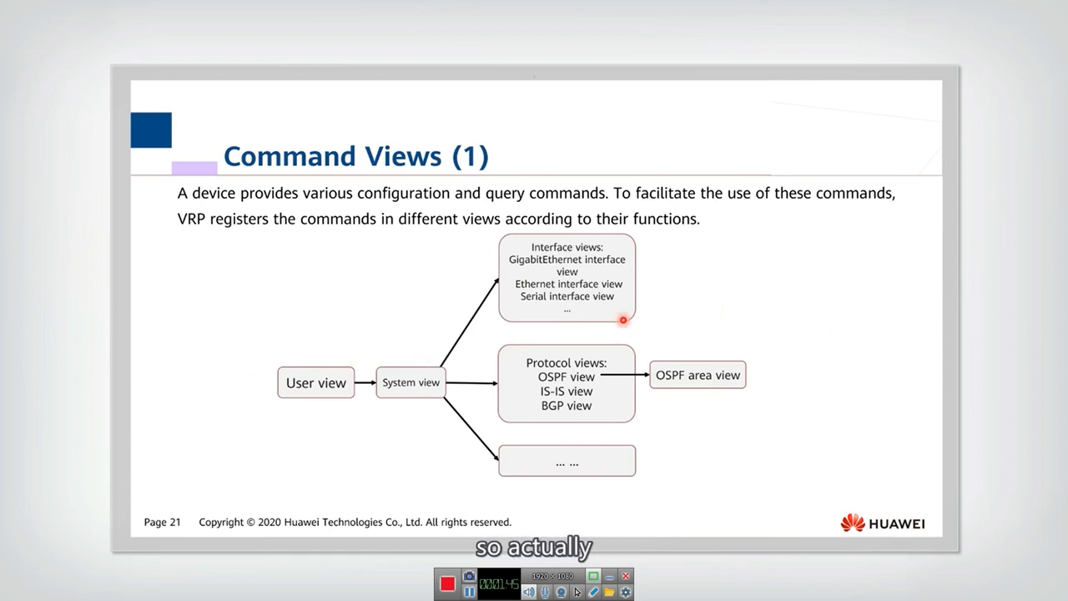
mouse_move(664, 294)
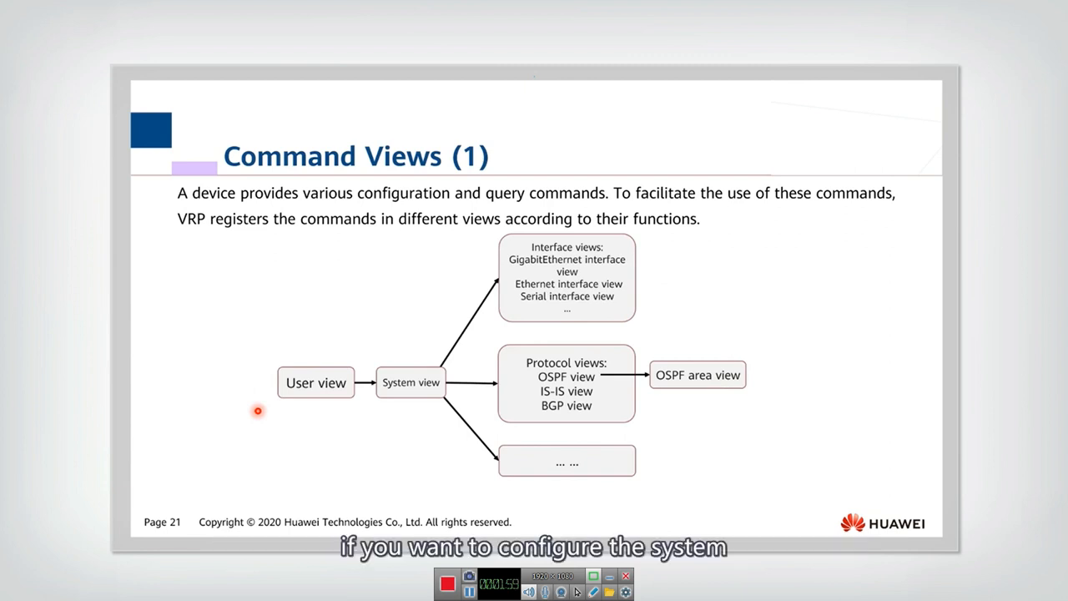
mouse_move(267, 414)
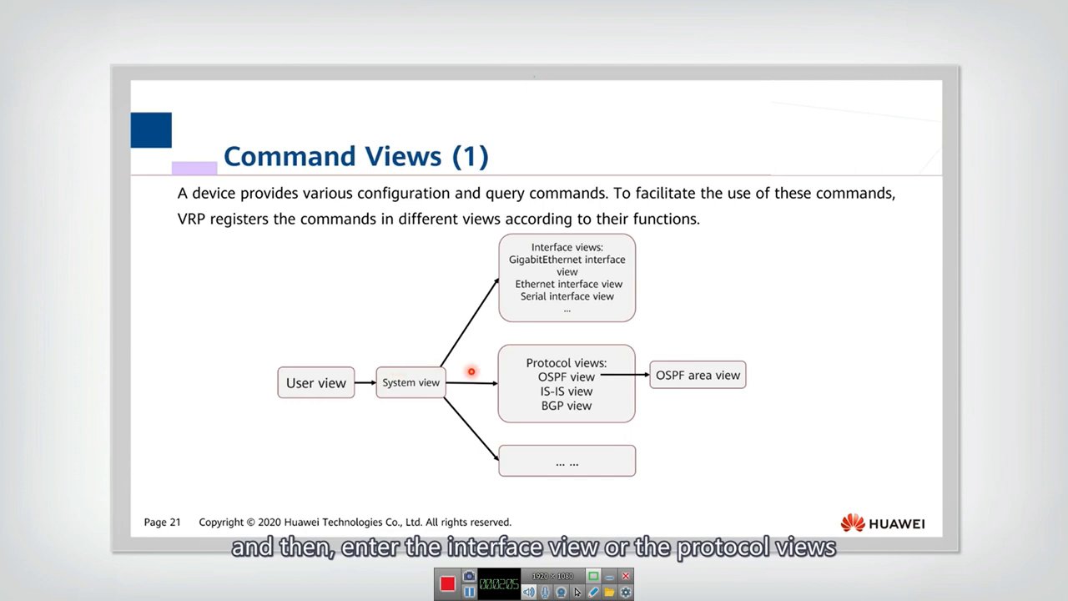
mouse_move(627, 341)
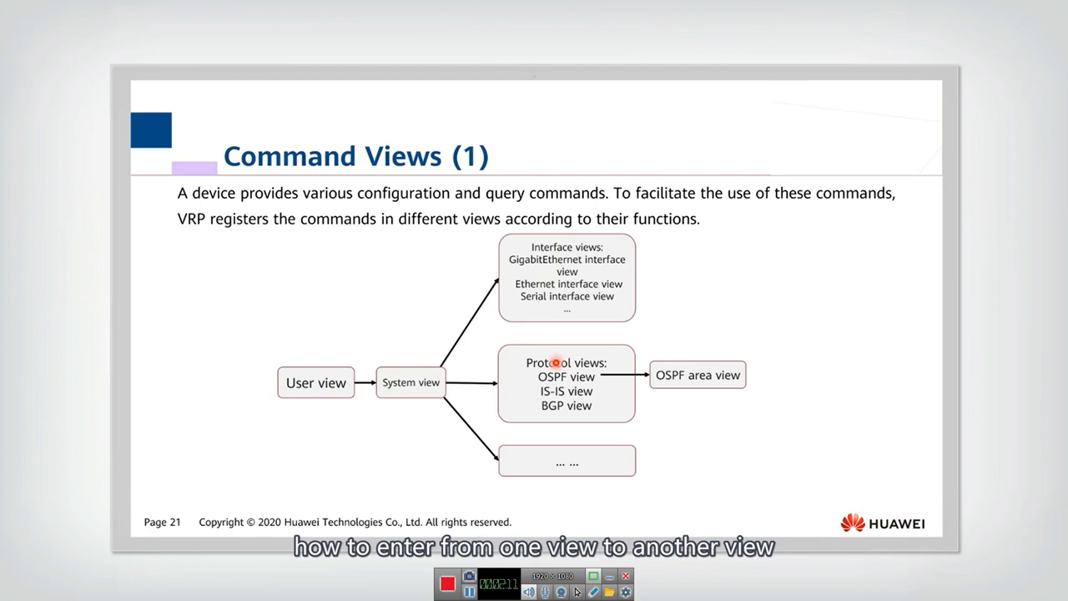
mouse_move(321, 382)
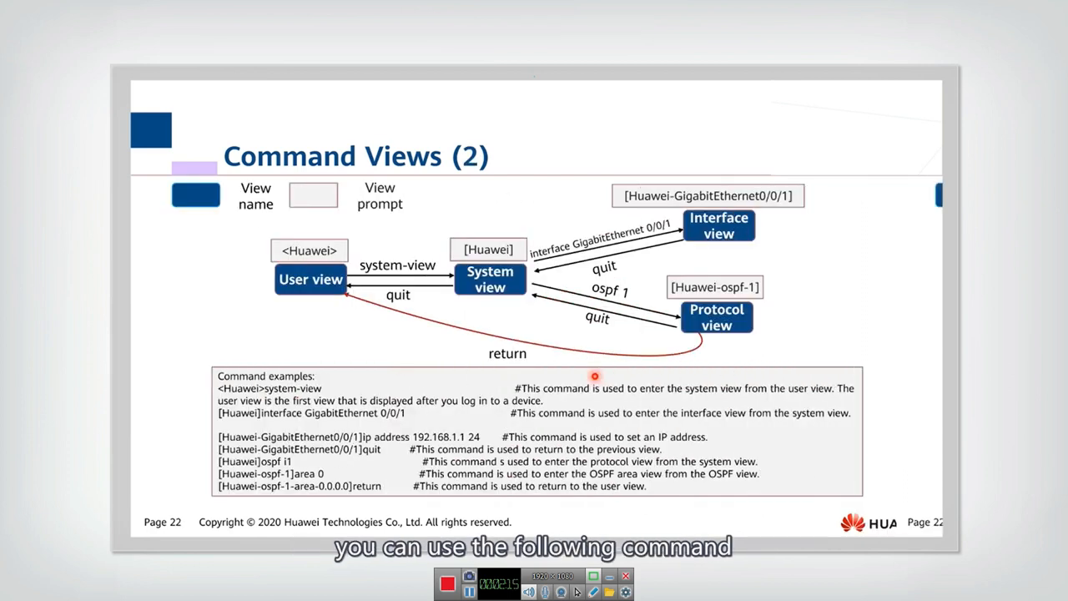
mouse_move(382, 349)
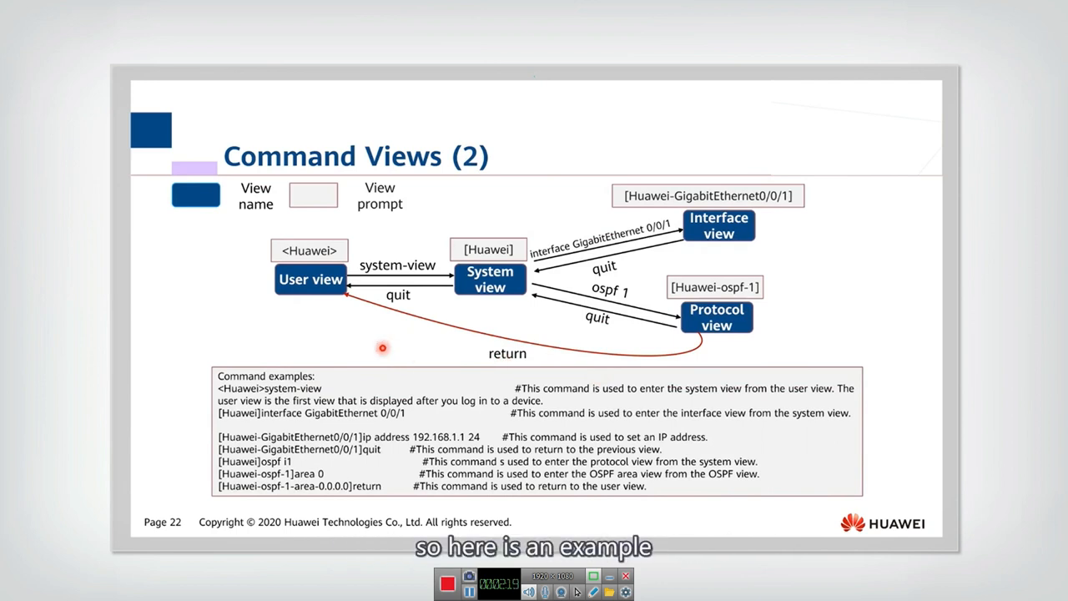
mouse_move(370, 316)
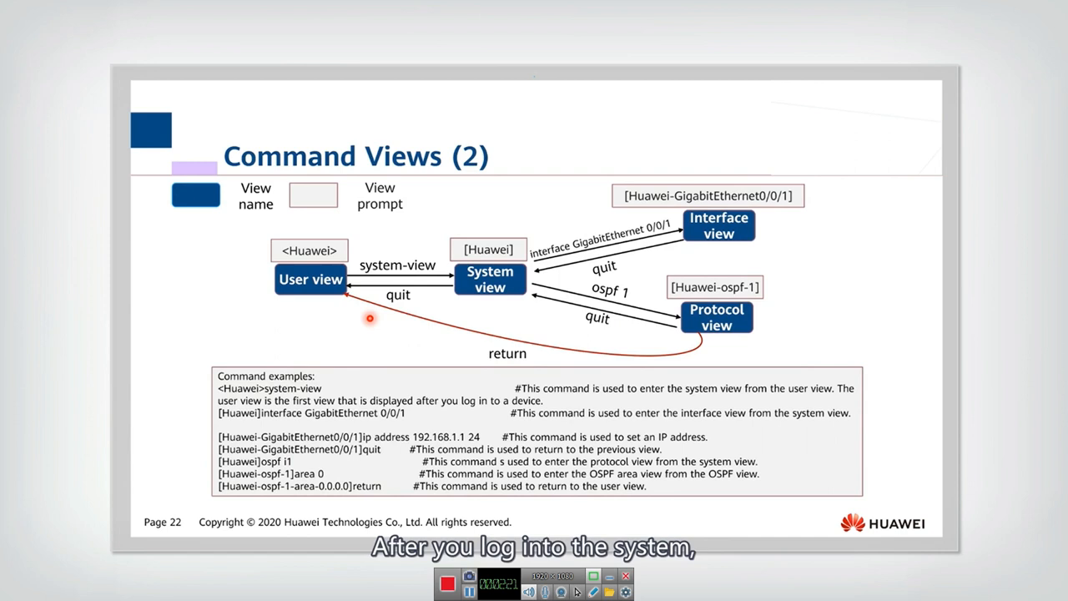
mouse_move(310, 304)
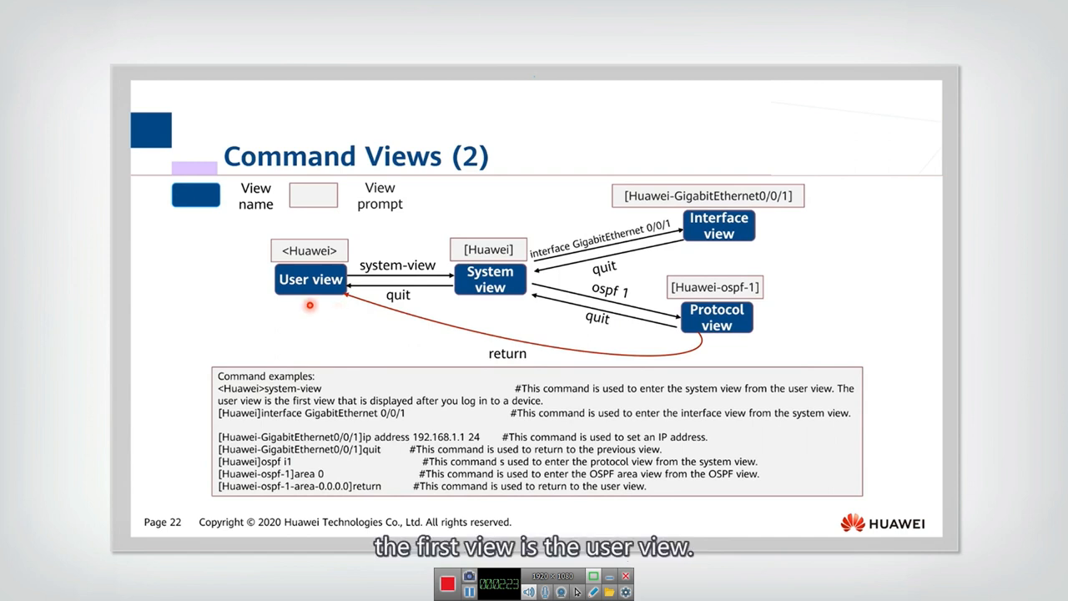
mouse_move(365, 222)
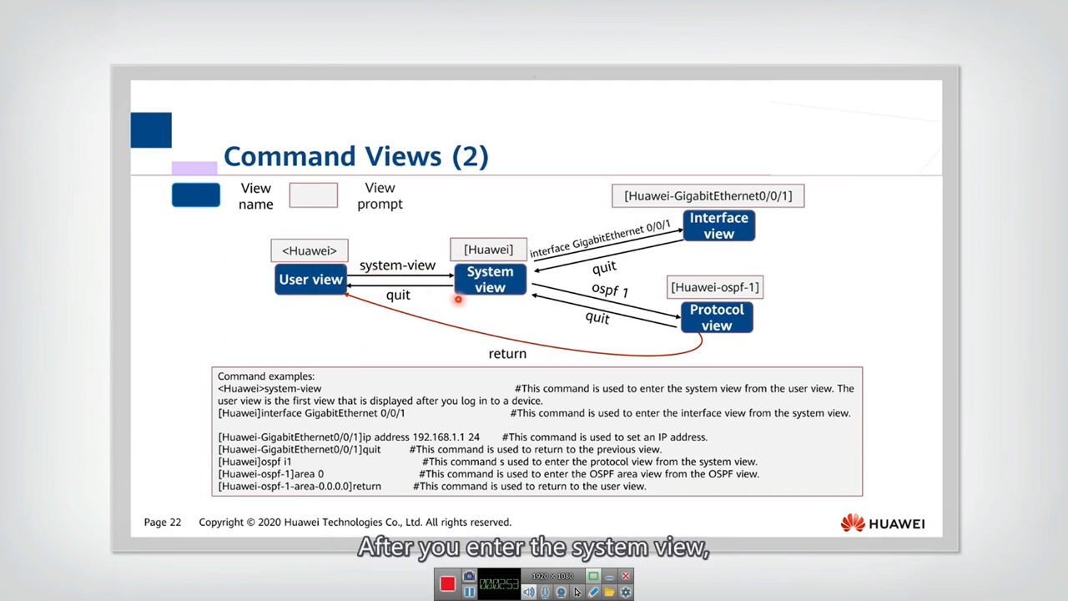
mouse_move(431, 229)
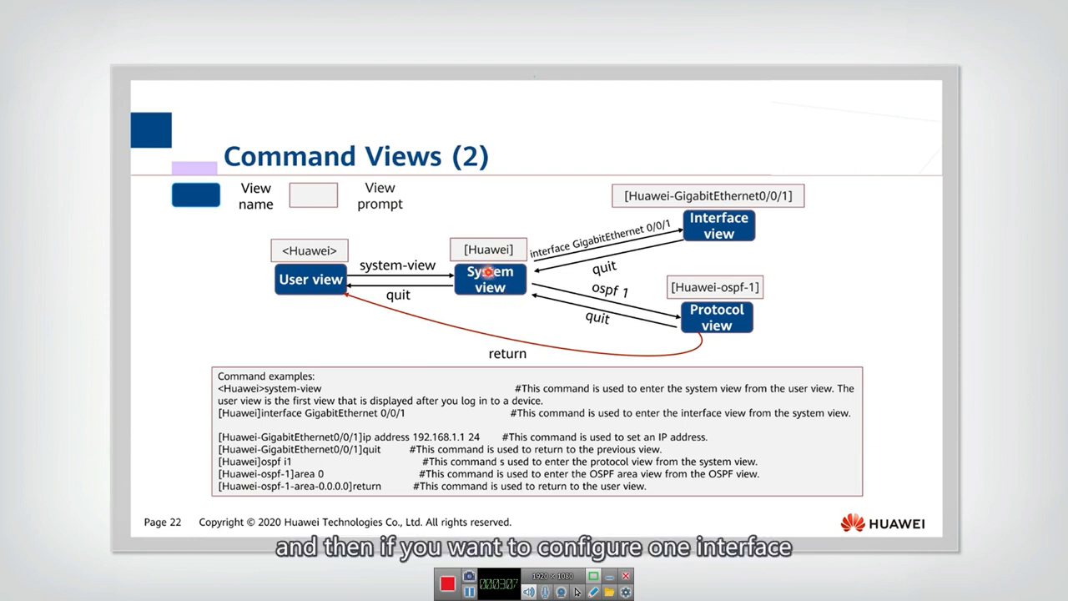
mouse_move(612, 248)
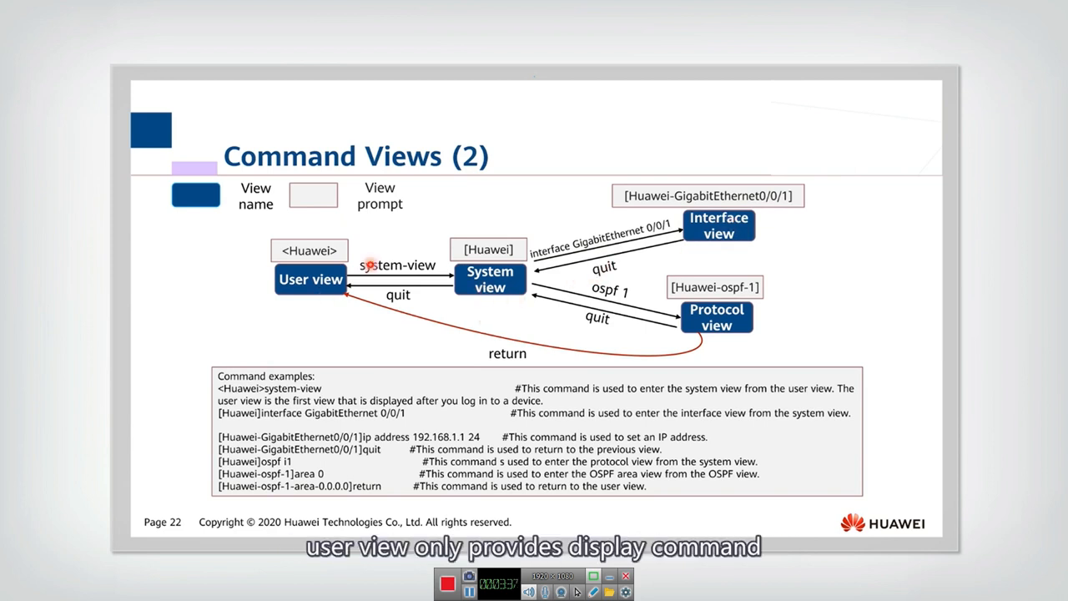
mouse_move(327, 305)
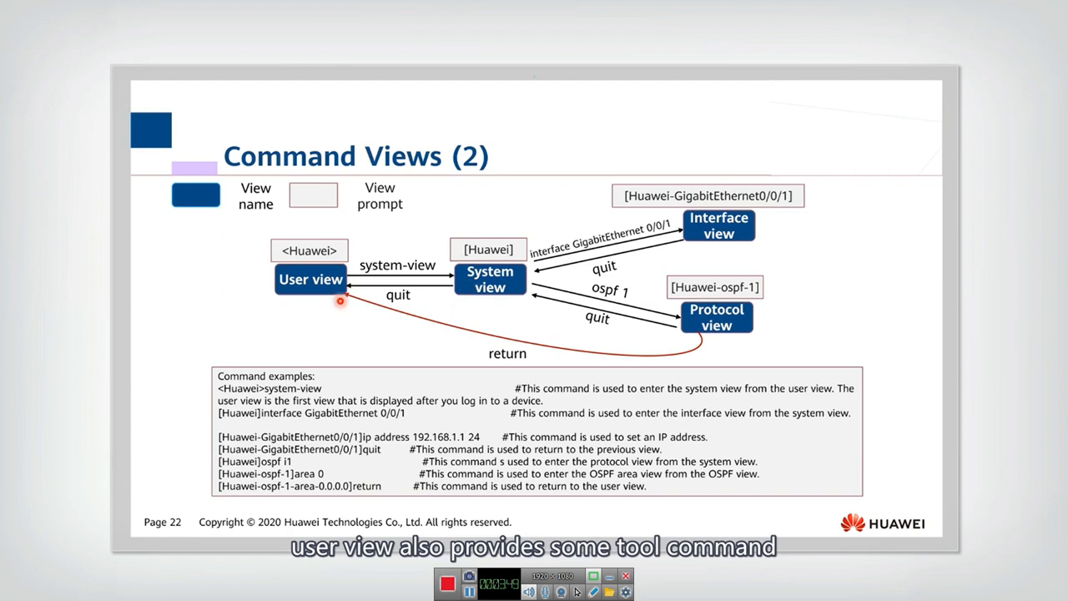
- Advance the slideshow to slide 23, Editing a Command (1)
key("Right")
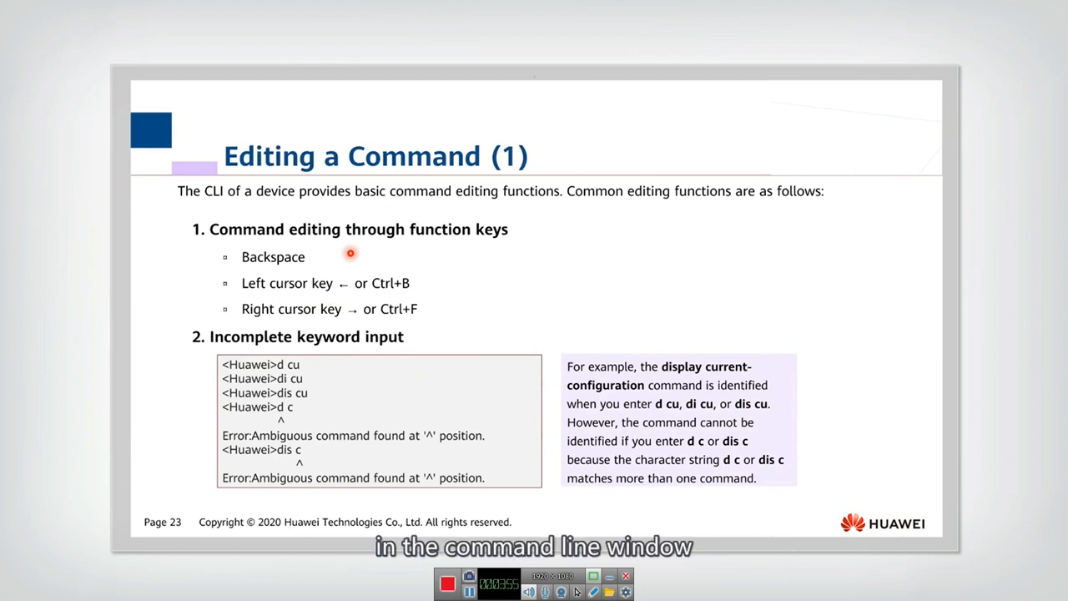
mouse_move(304, 273)
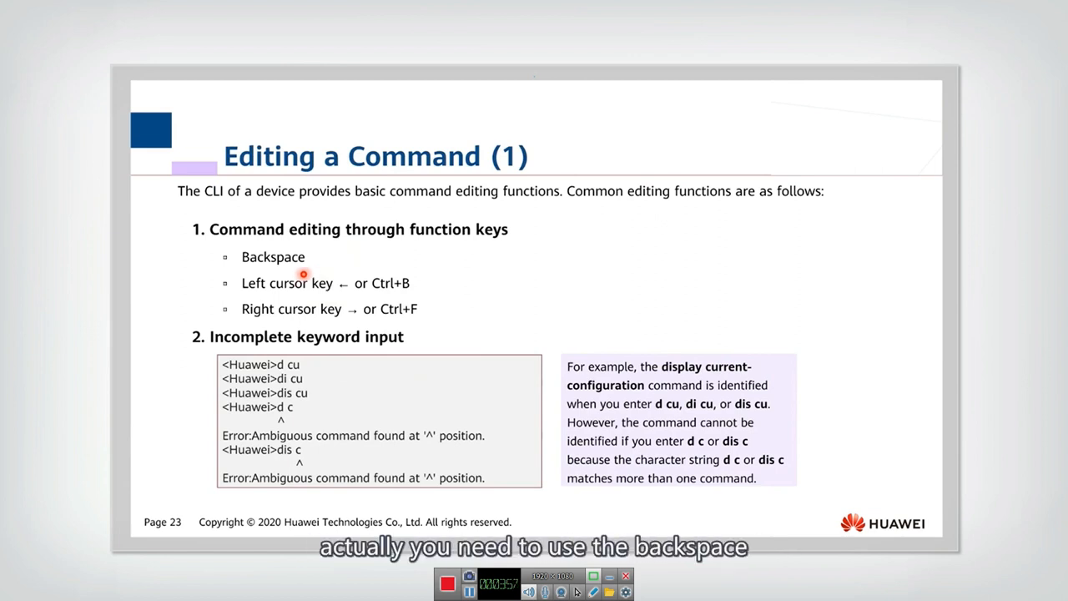
mouse_move(287, 256)
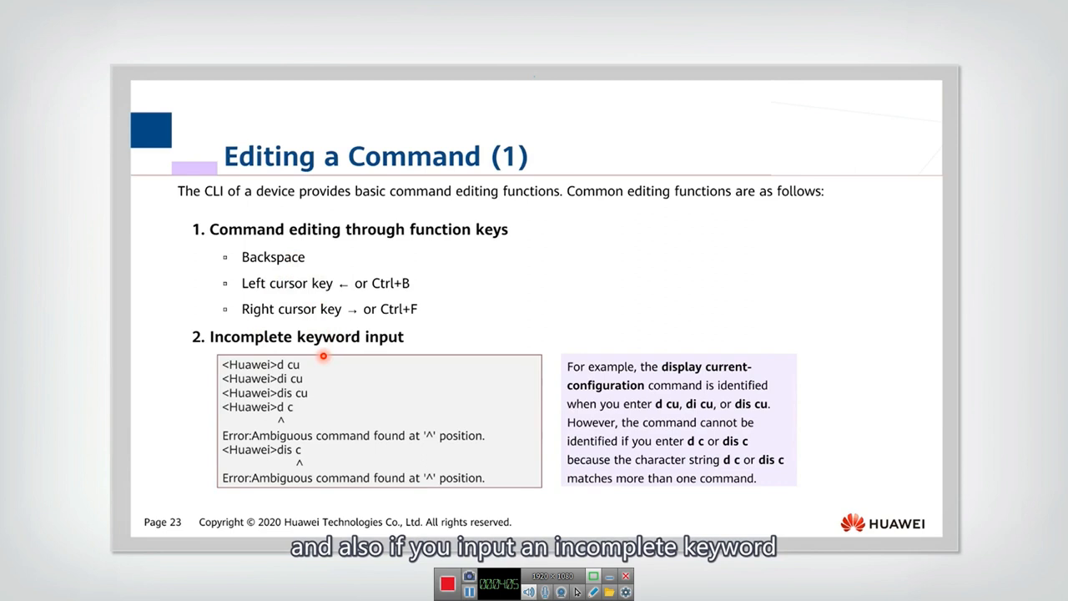
mouse_move(268, 359)
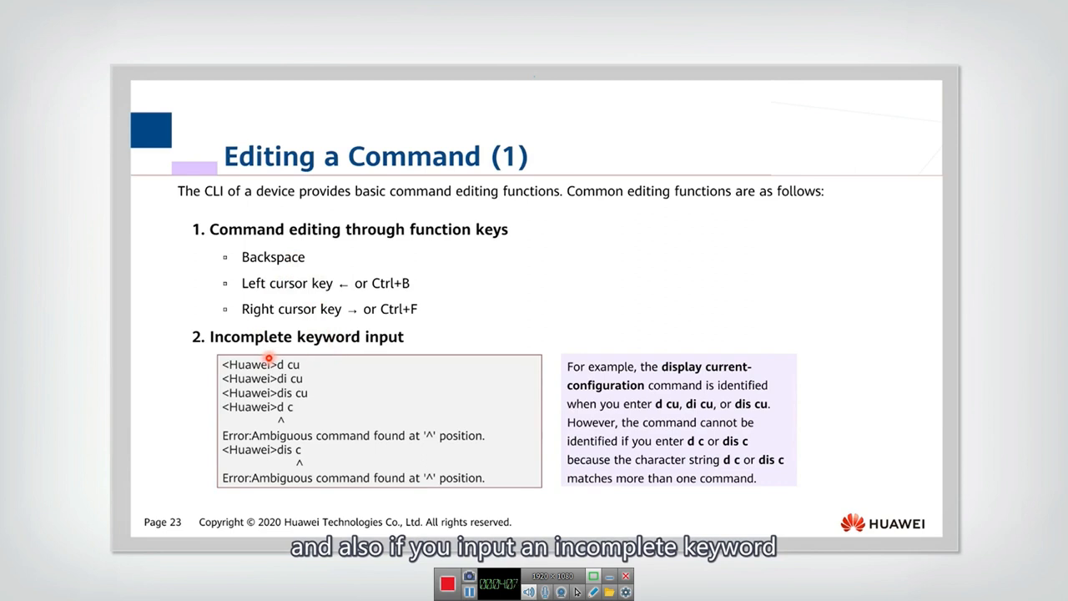
mouse_move(345, 357)
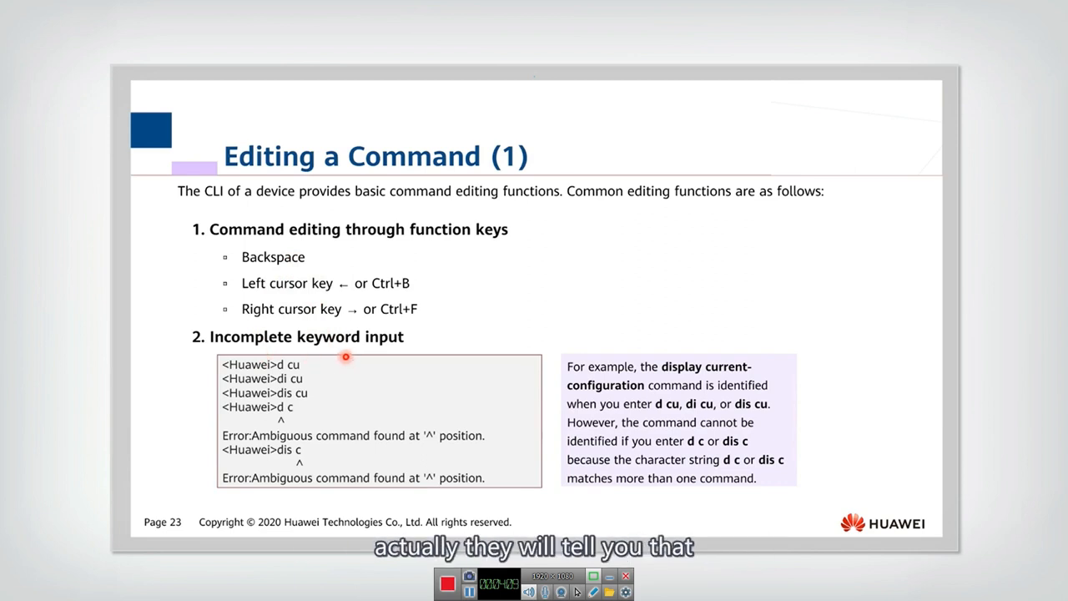
mouse_move(297, 425)
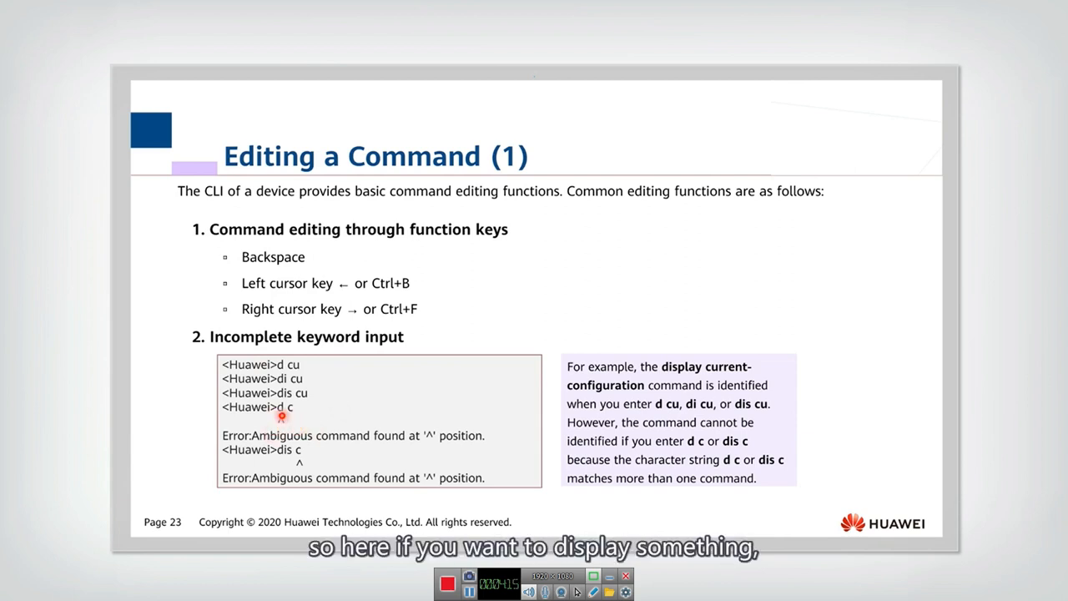
mouse_move(302, 402)
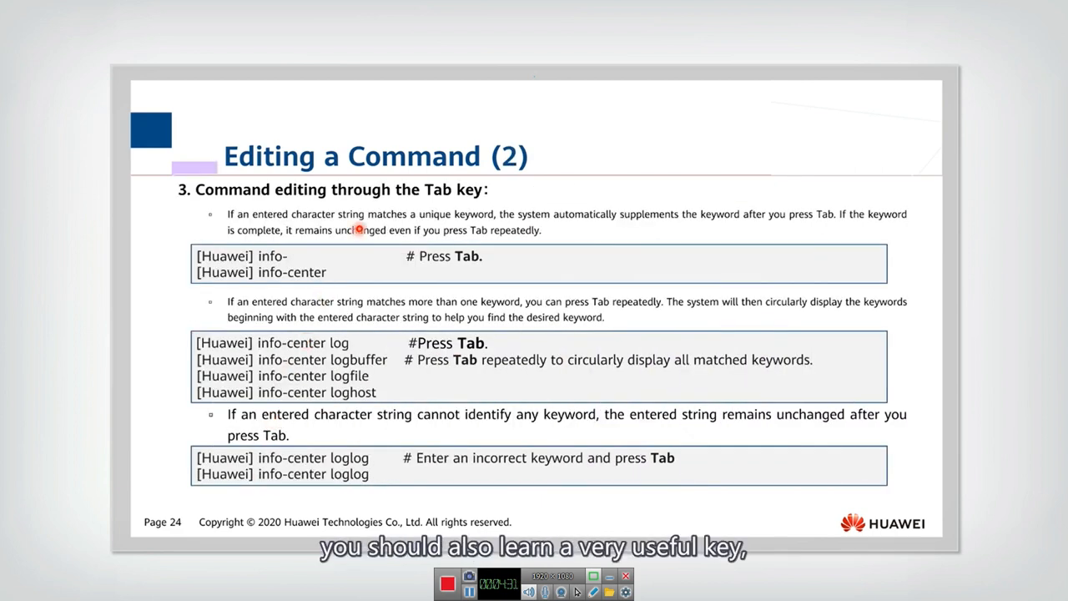
mouse_move(427, 204)
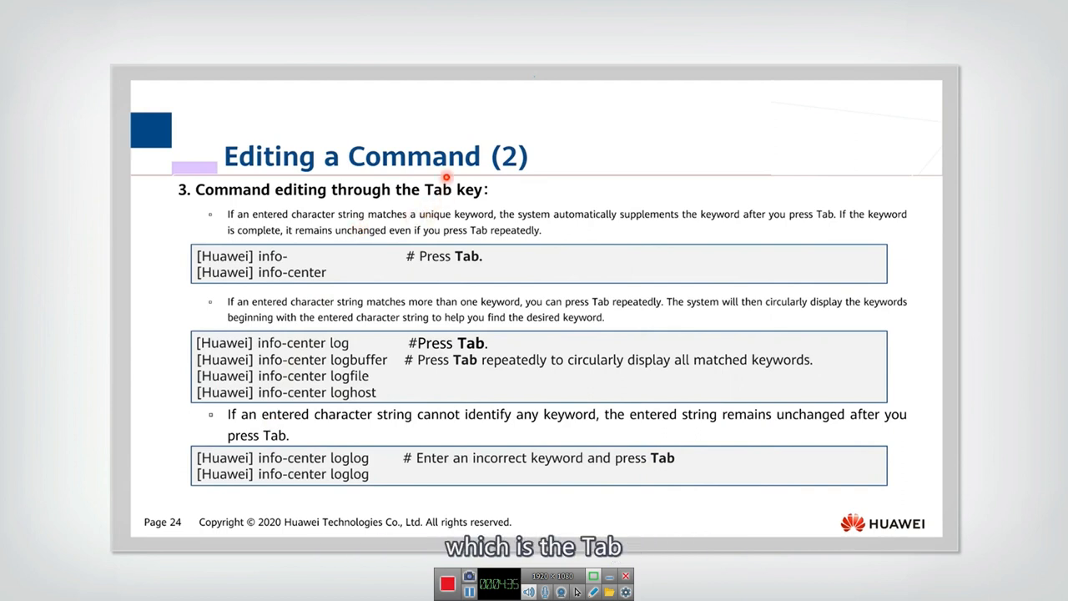
mouse_move(444, 290)
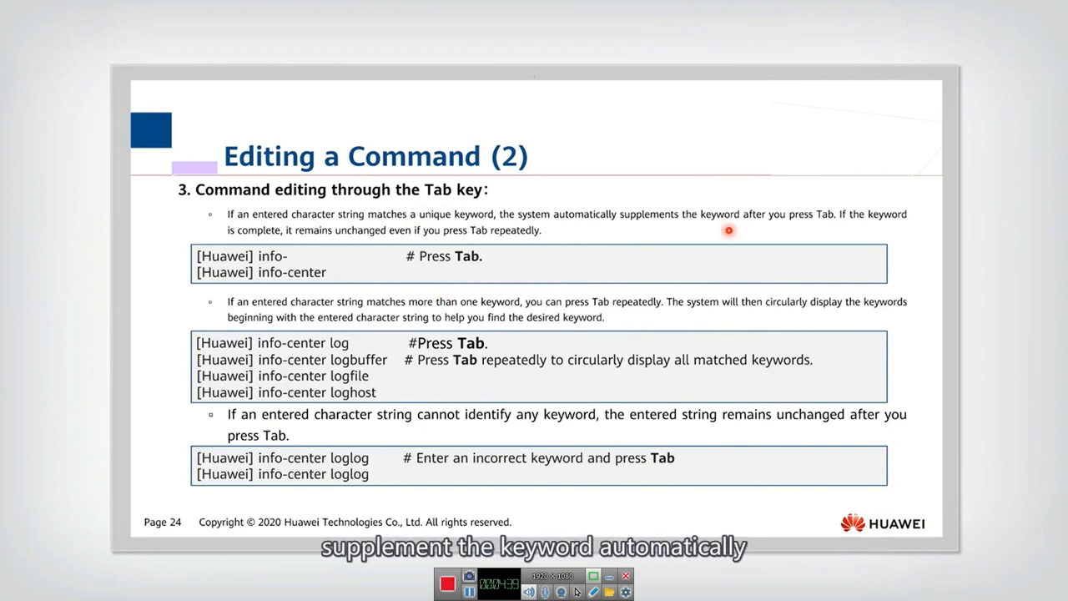
mouse_move(564, 244)
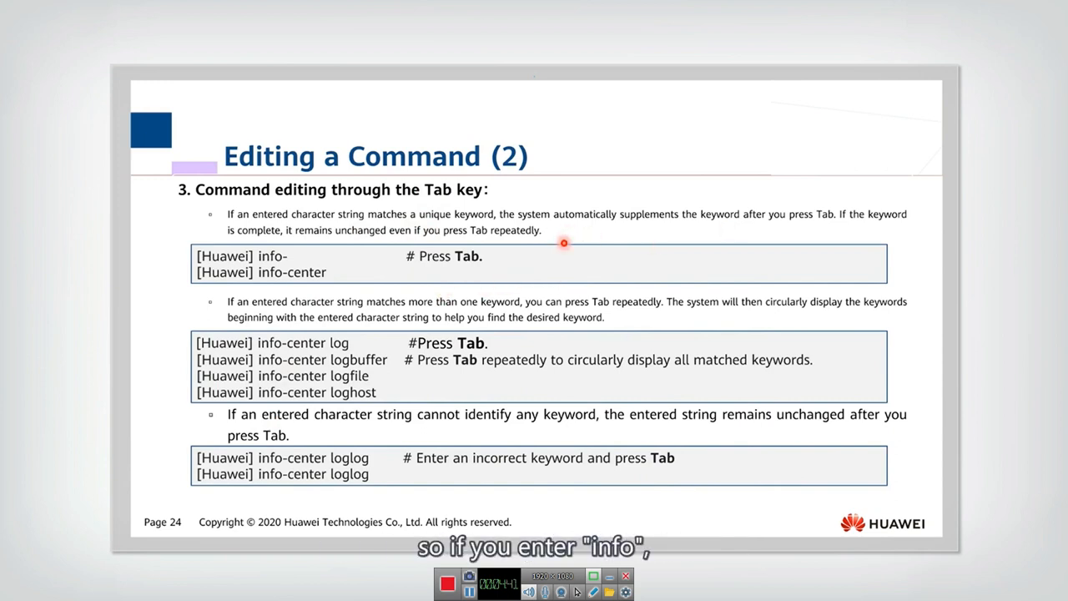
mouse_move(287, 267)
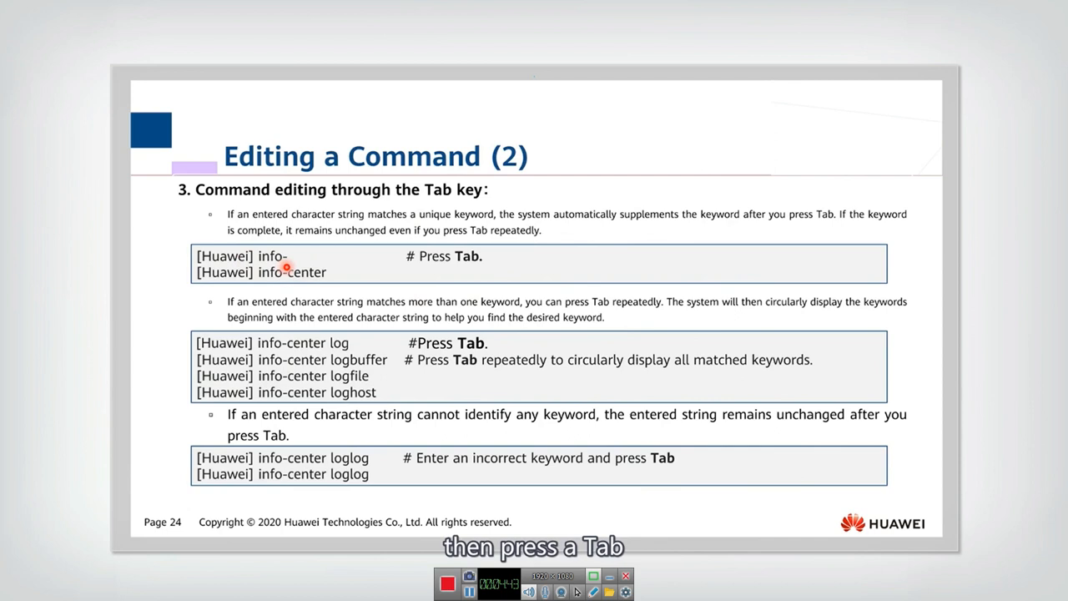
mouse_move(487, 267)
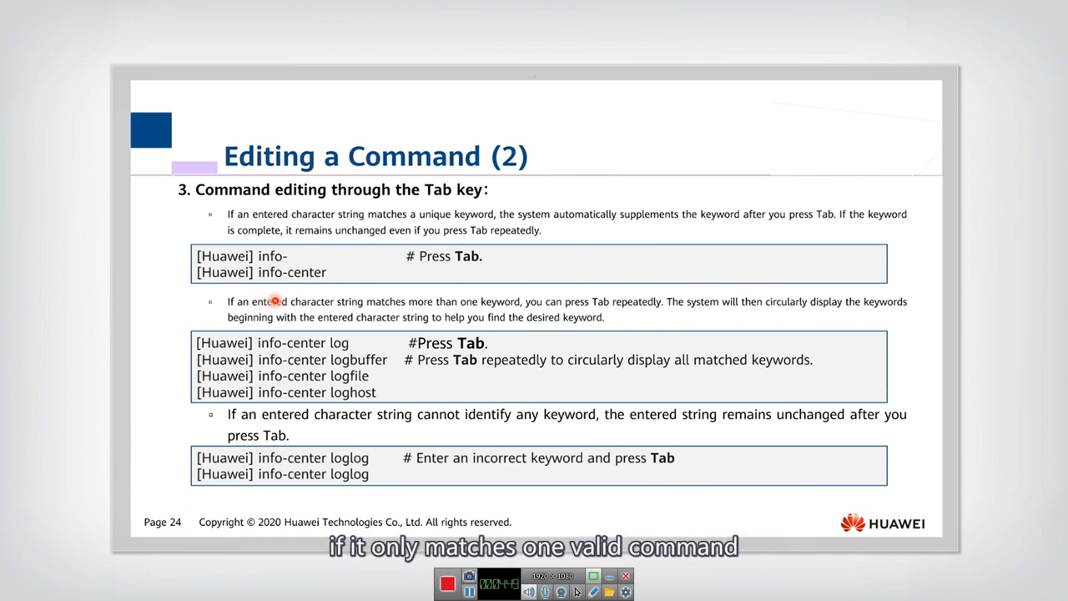
mouse_move(282, 259)
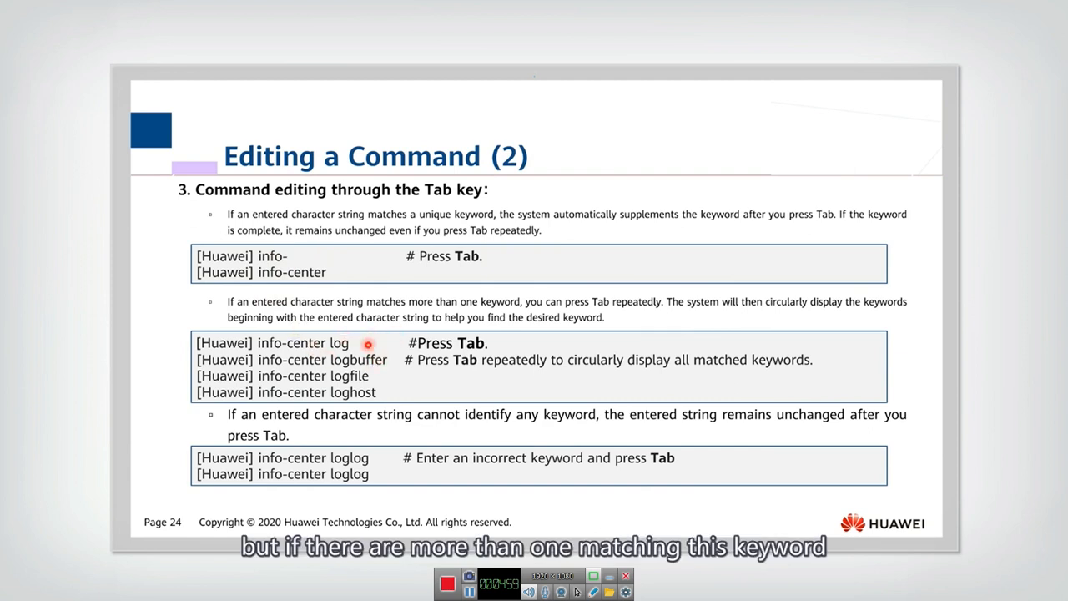
mouse_move(327, 344)
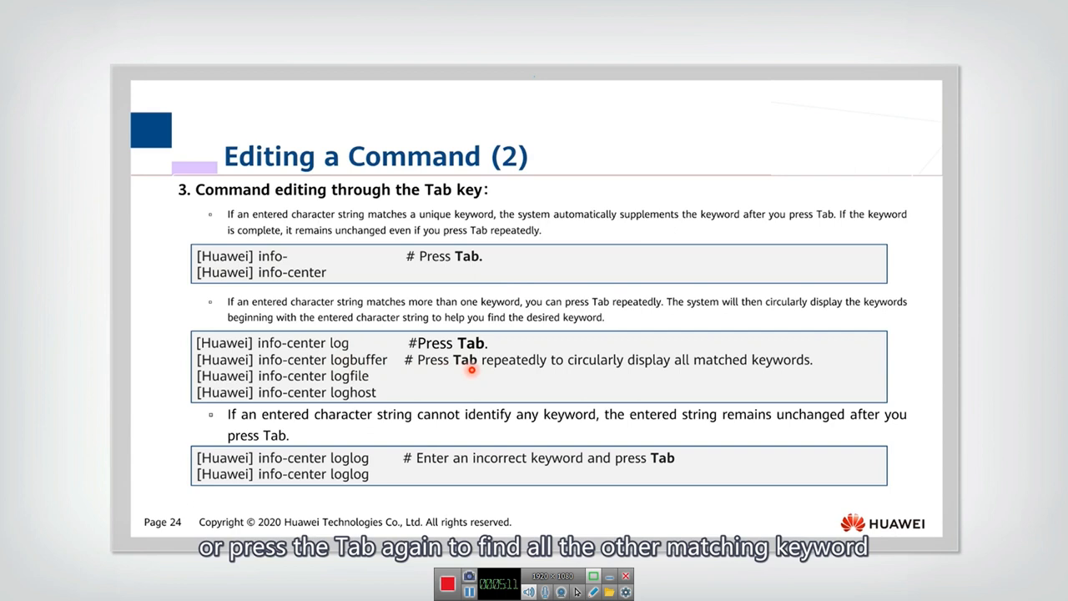
mouse_move(737, 377)
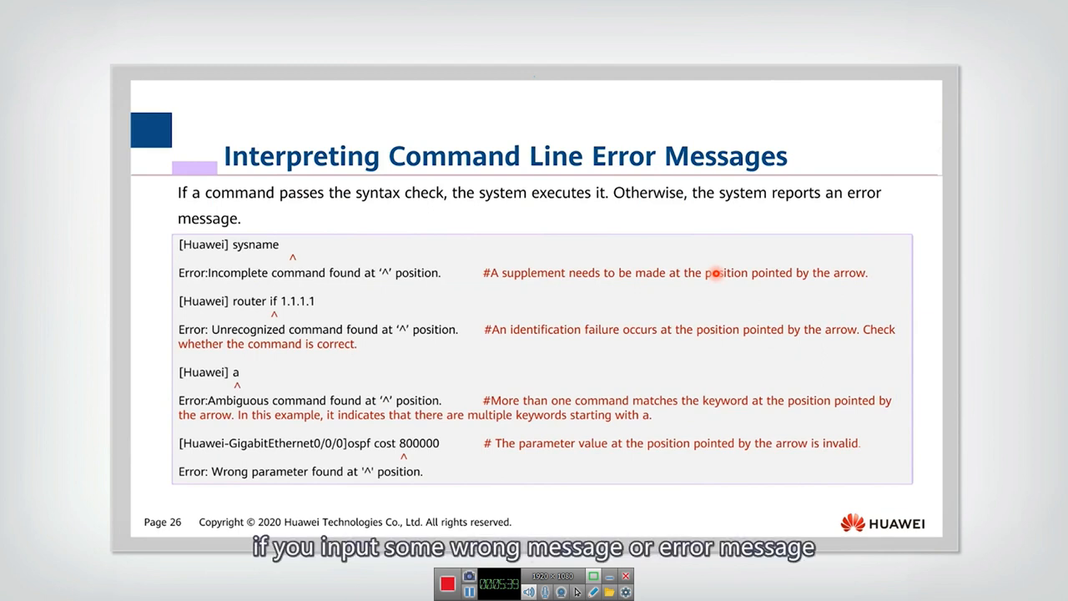
mouse_move(710, 282)
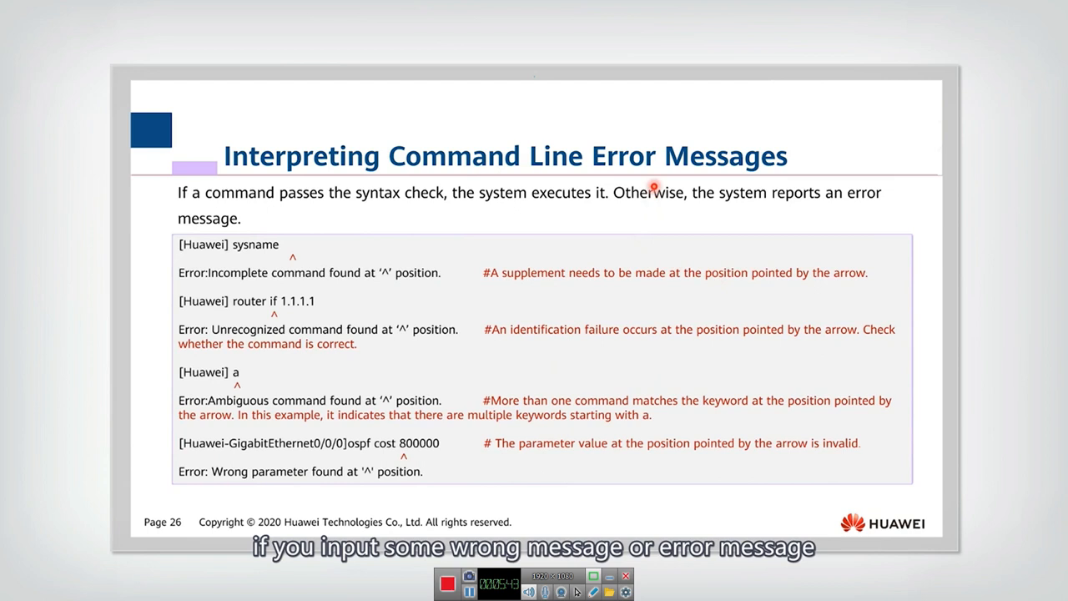
mouse_move(506, 314)
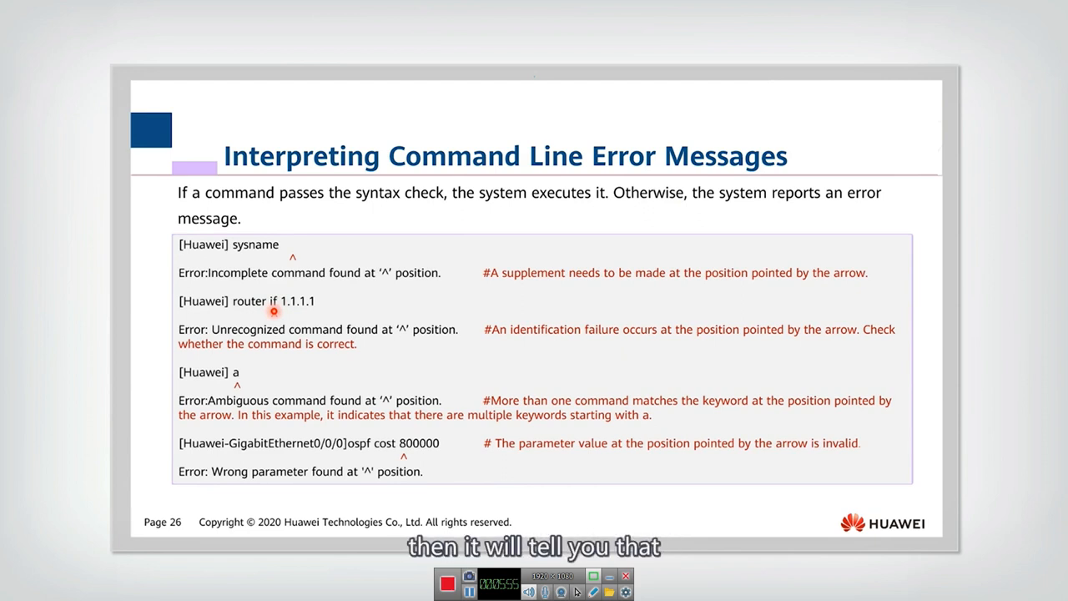
mouse_move(327, 349)
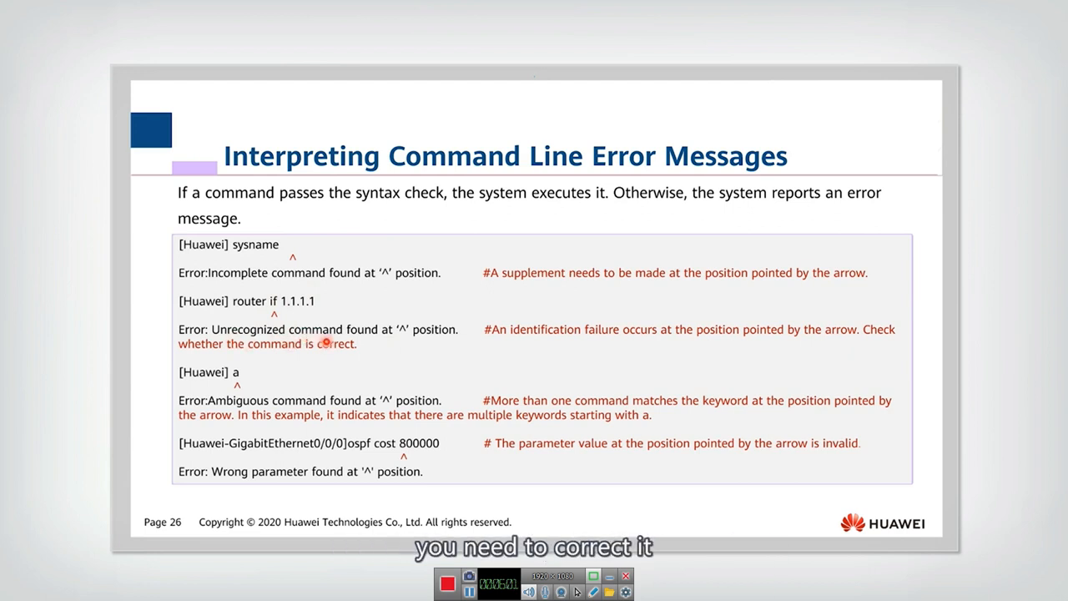
mouse_move(473, 348)
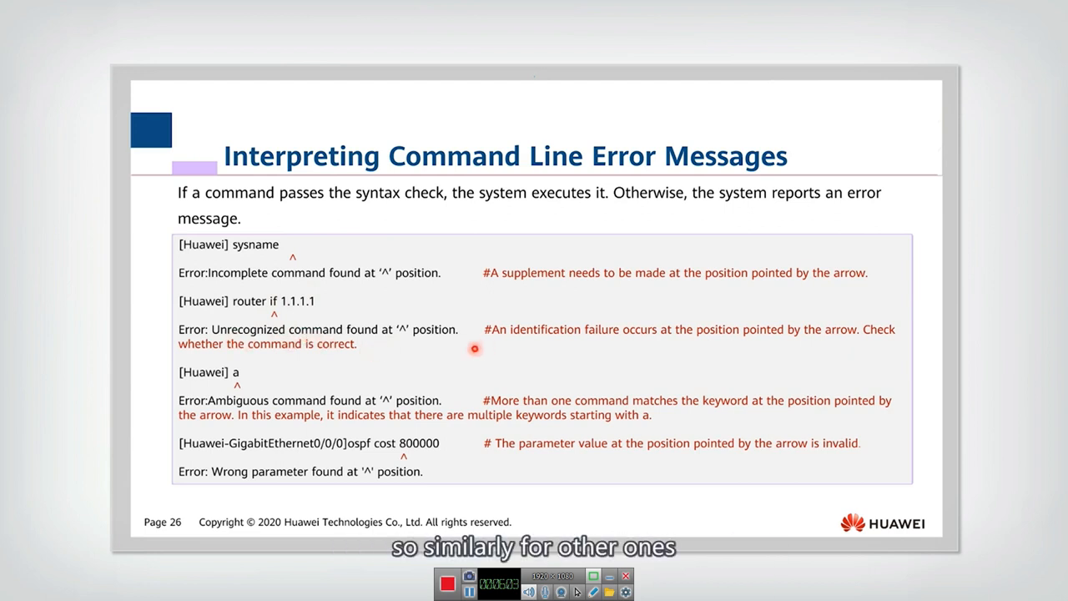
mouse_move(390, 479)
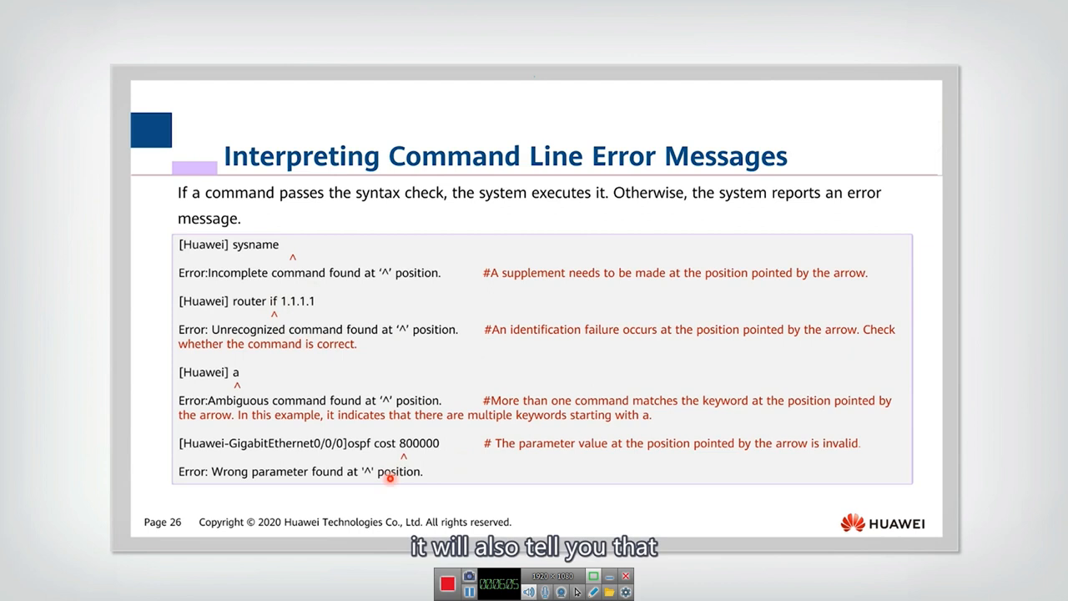
mouse_move(238, 494)
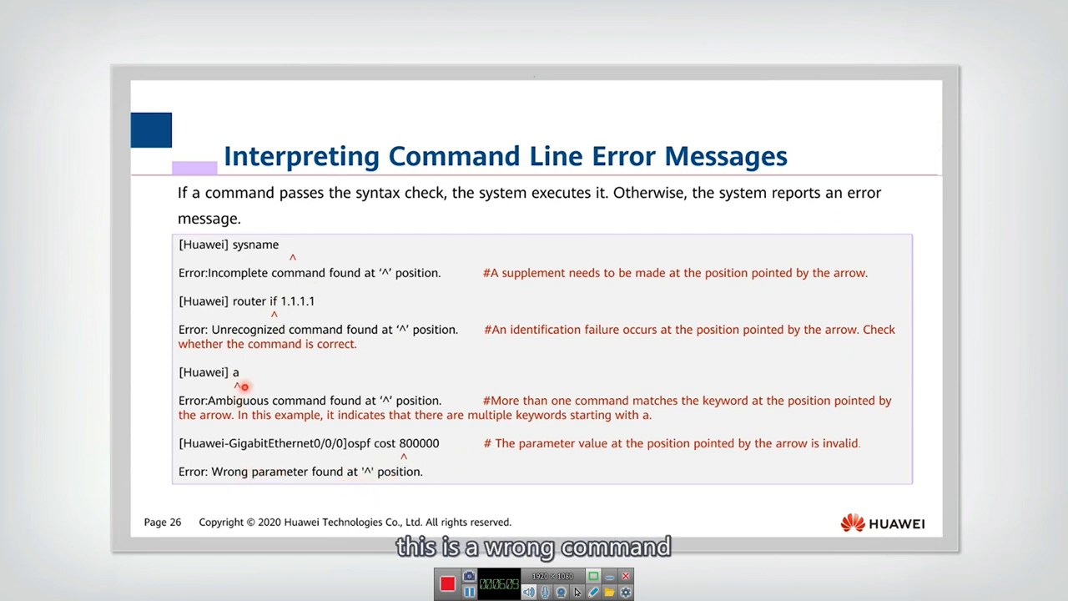
key("Right")
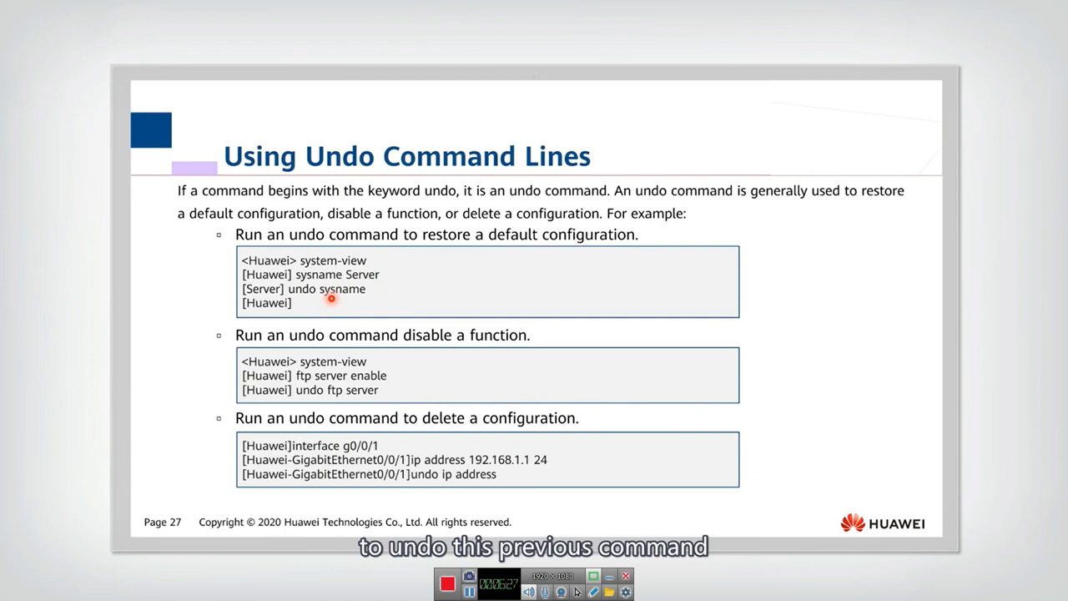
mouse_move(322, 254)
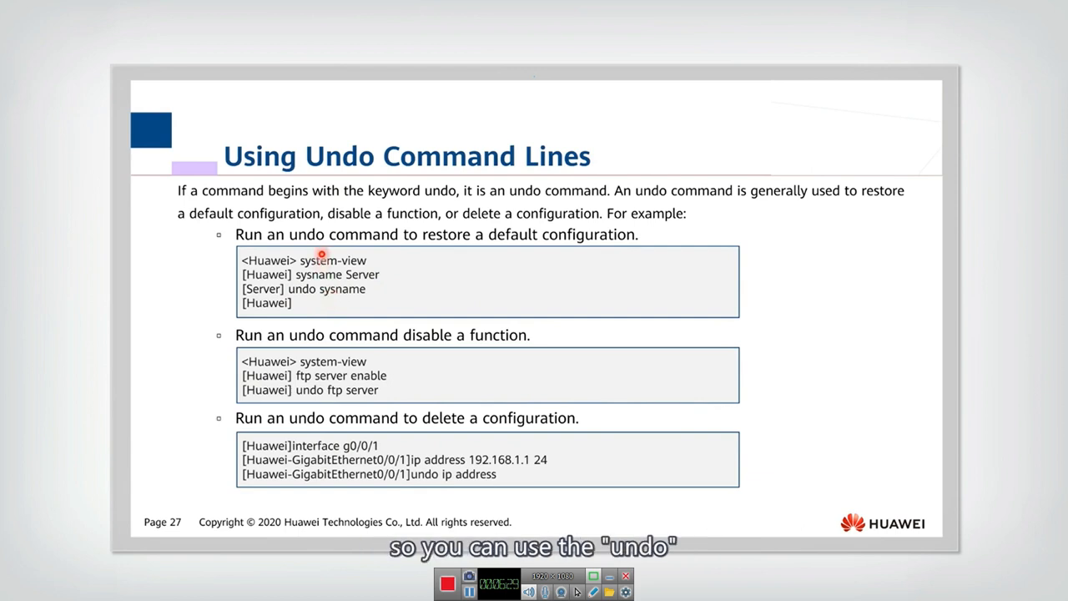
mouse_move(574, 249)
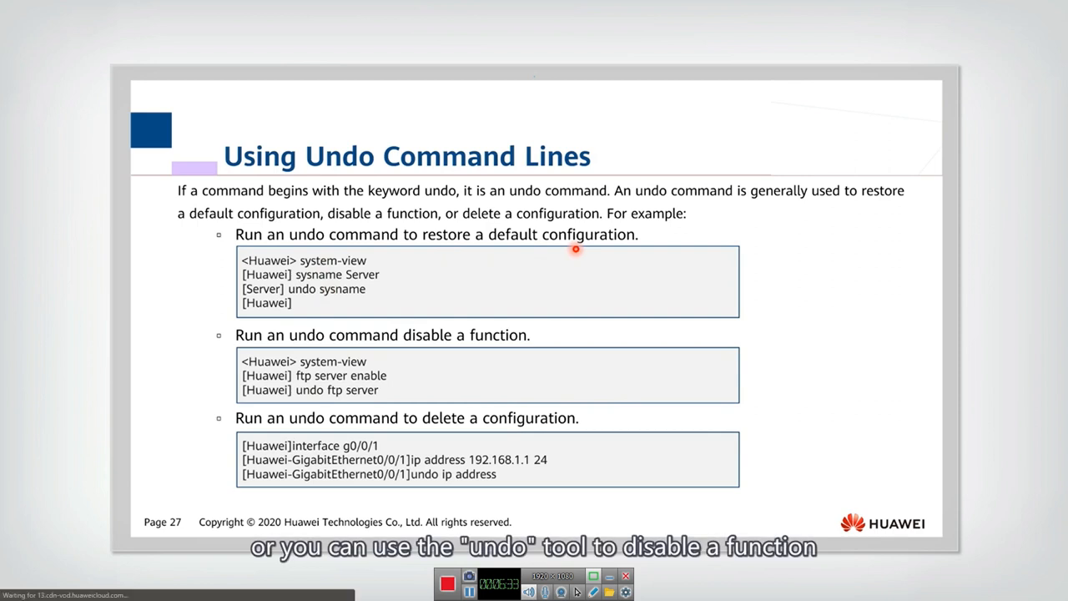
mouse_move(554, 345)
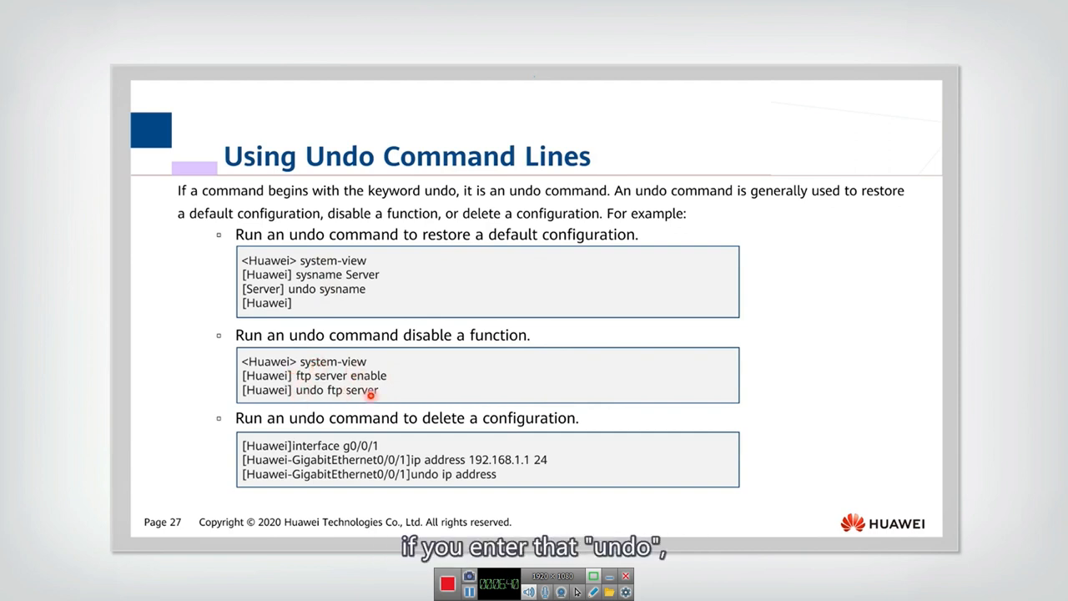
mouse_move(392, 377)
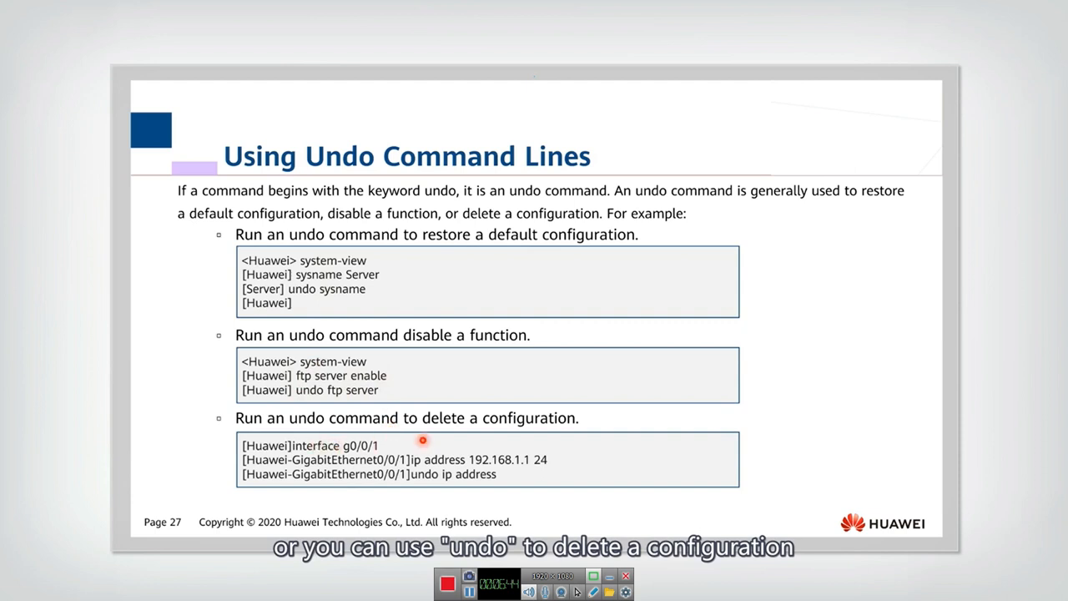
mouse_move(434, 474)
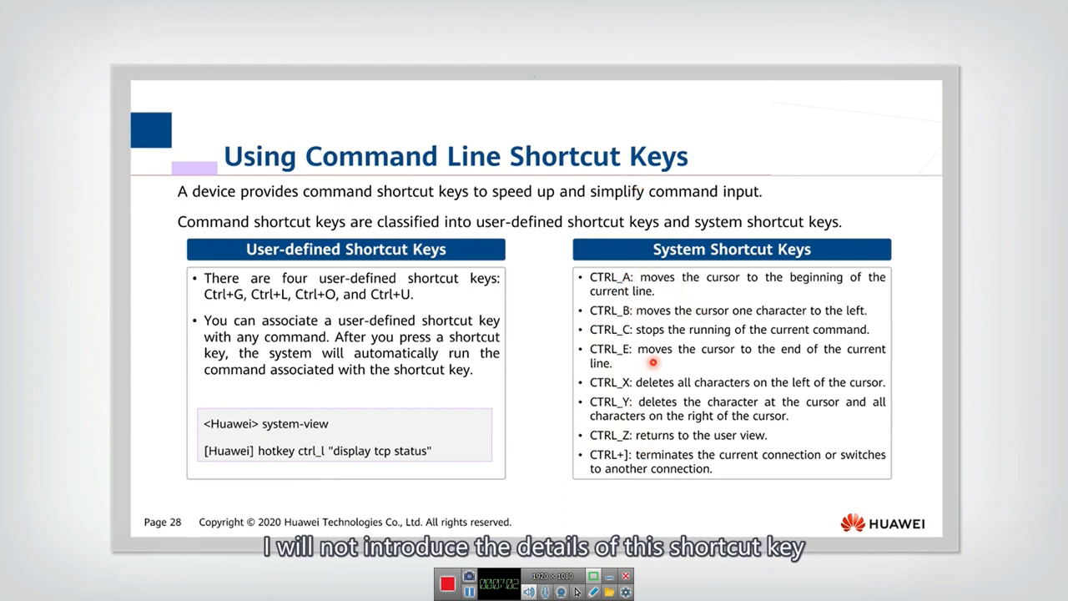
mouse_move(621, 467)
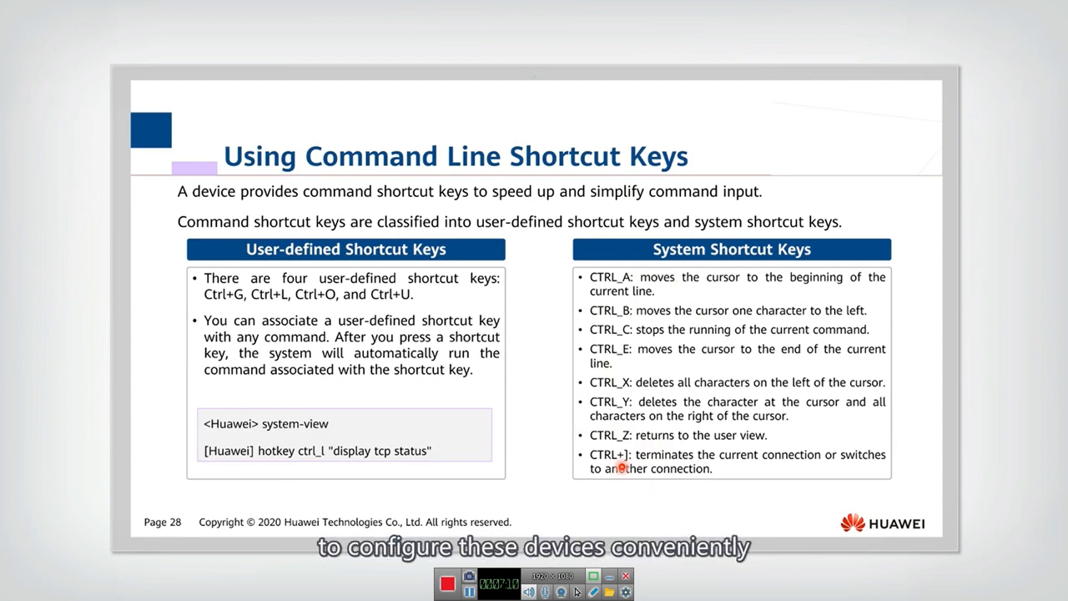
mouse_move(556, 343)
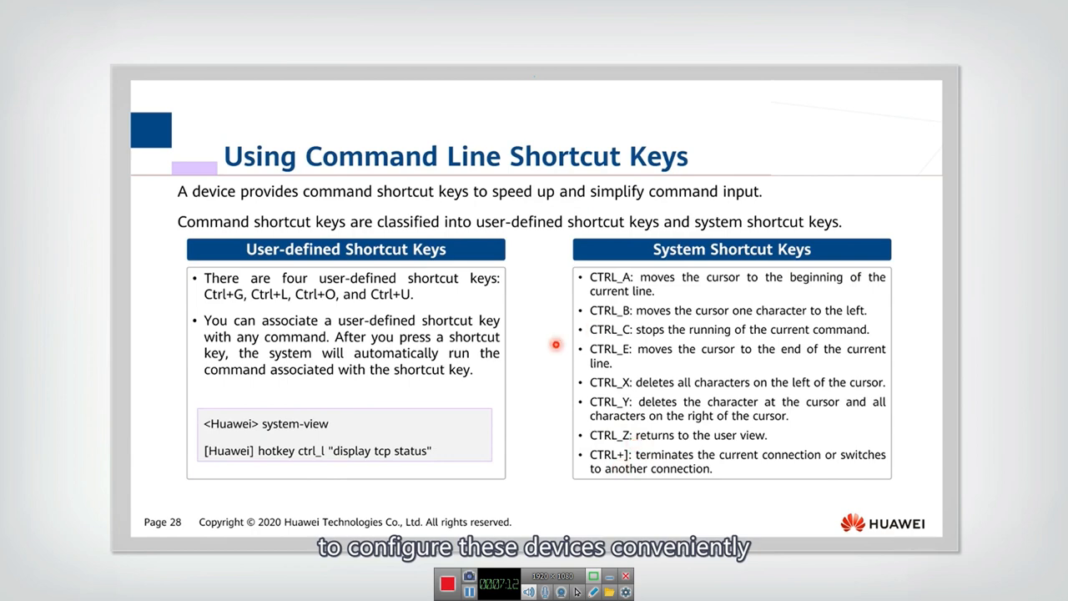